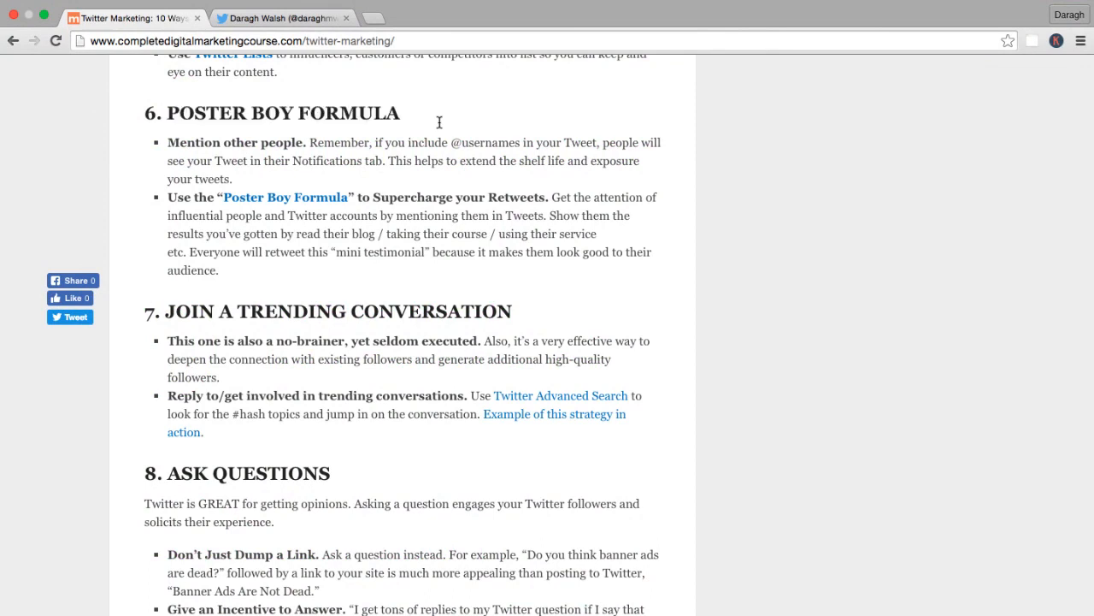
pyautogui.moveTo(335, 255)
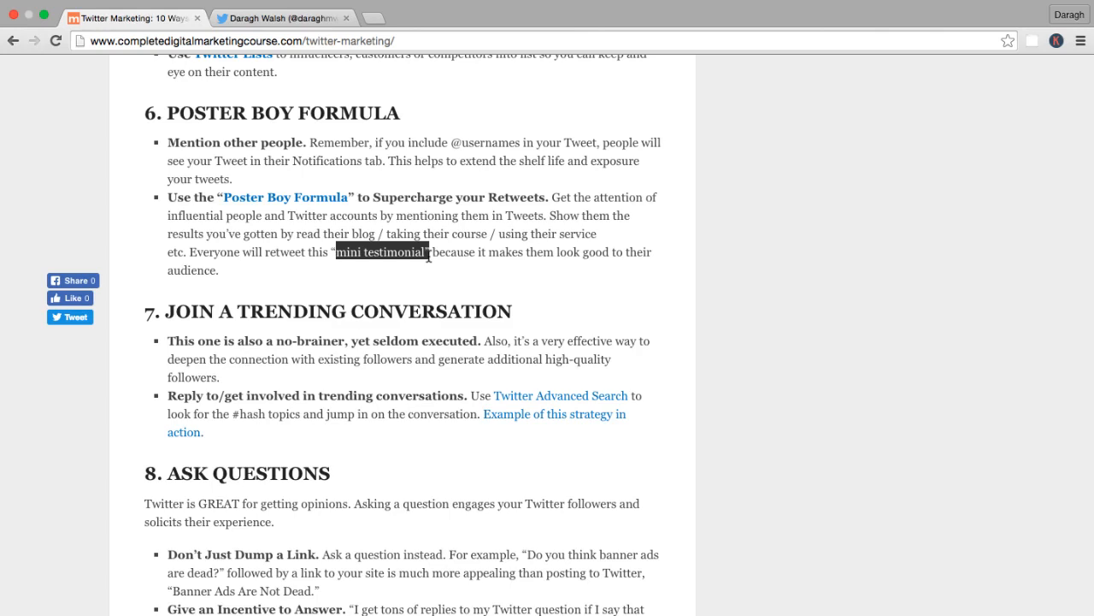
pyautogui.moveTo(490, 193)
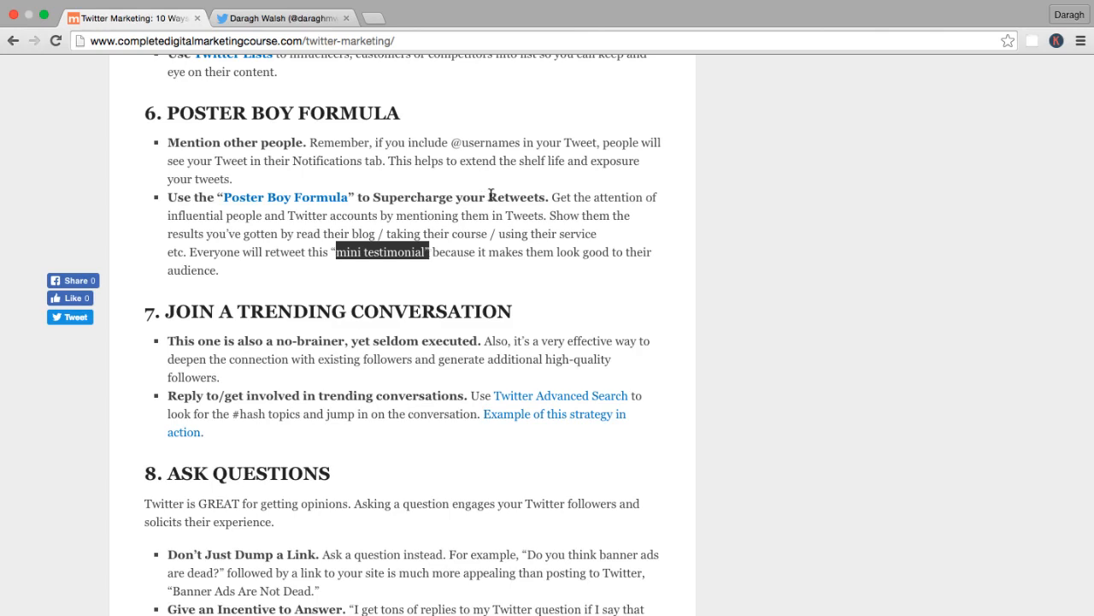
pyautogui.moveTo(468, 215)
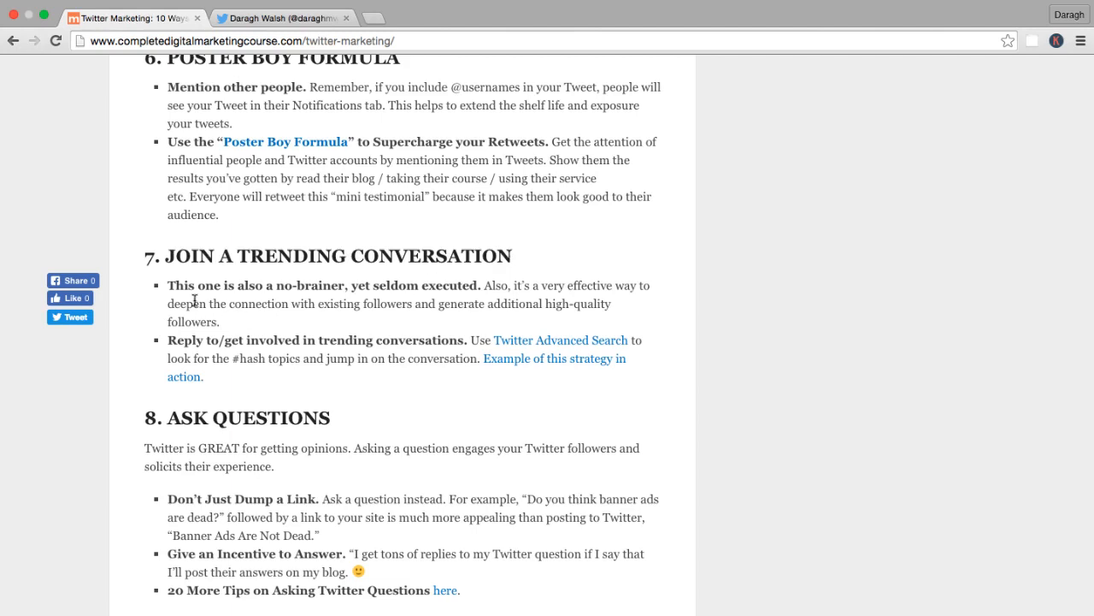
# - Highlight the blog's follower-connection tip sentences while reading, then switch to Twitter's home feed with US Trends
pyautogui.moveTo(168, 284); pyautogui.dragTo(385, 285)
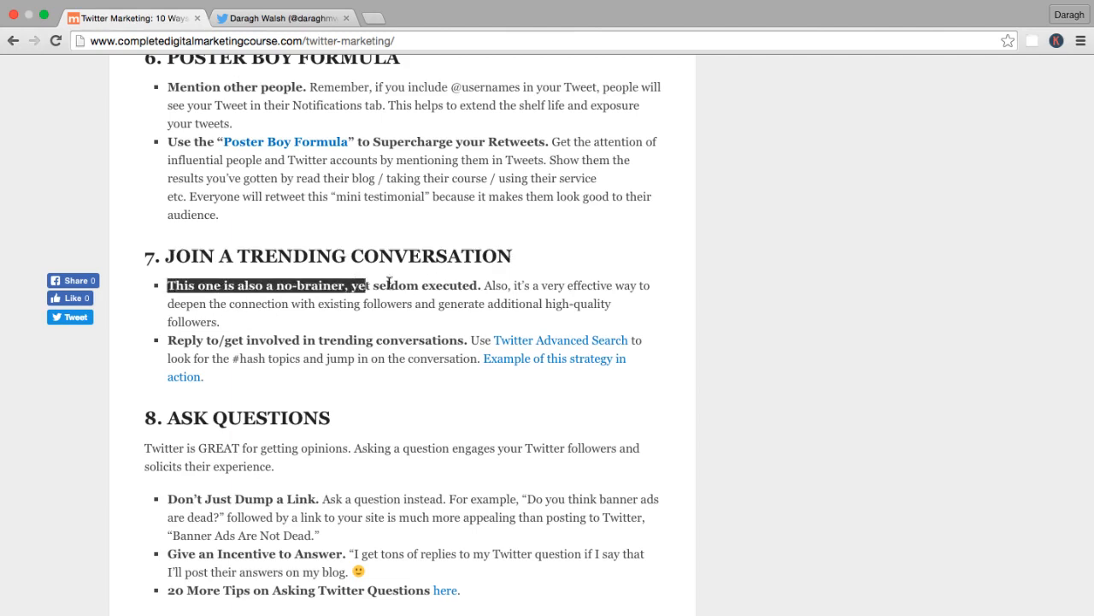
pyautogui.moveTo(359, 285); pyautogui.dragTo(479, 285)
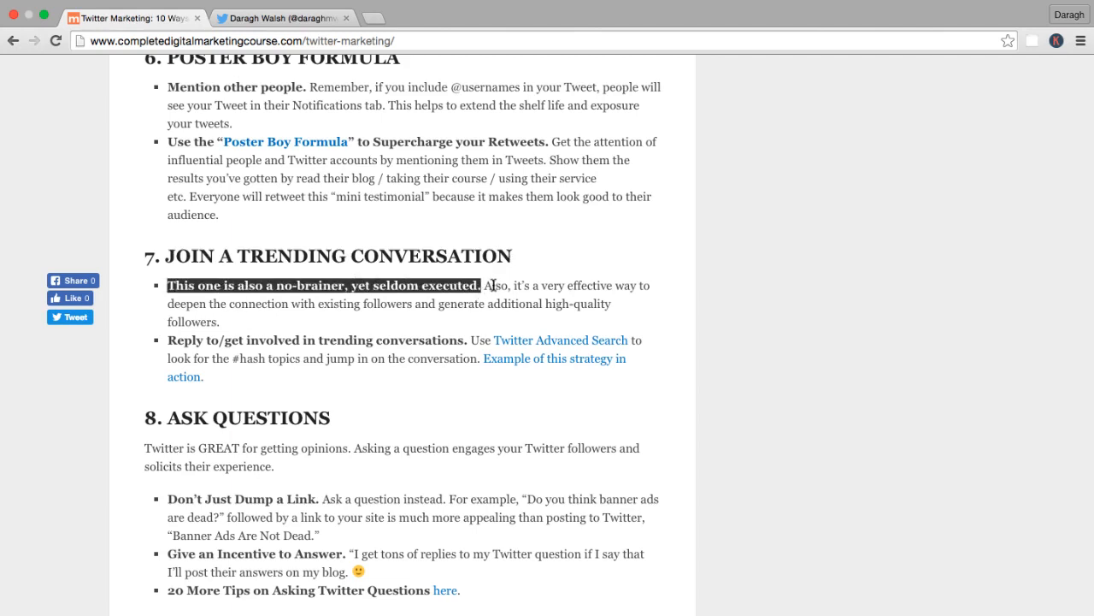
pyautogui.moveTo(493, 284); pyautogui.dragTo(372, 303)
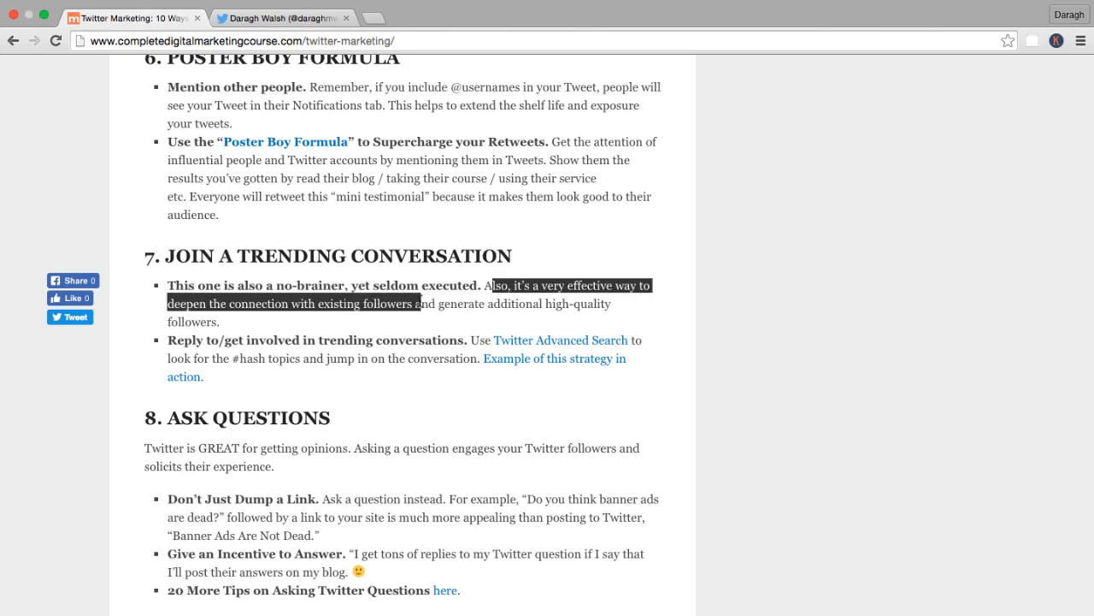
pyautogui.click(427, 311)
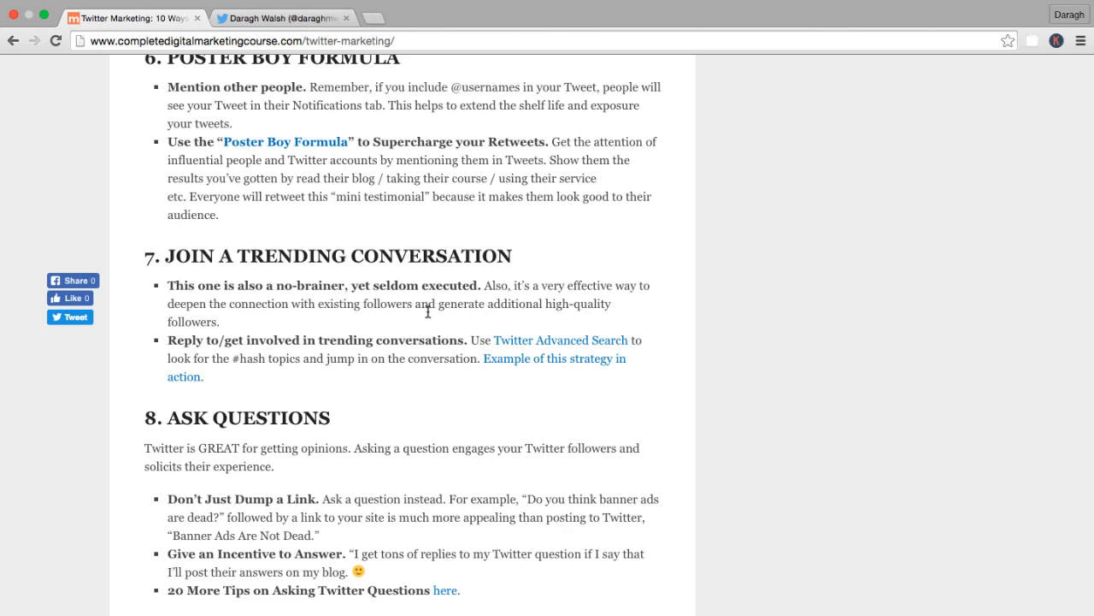
pyautogui.moveTo(161, 346)
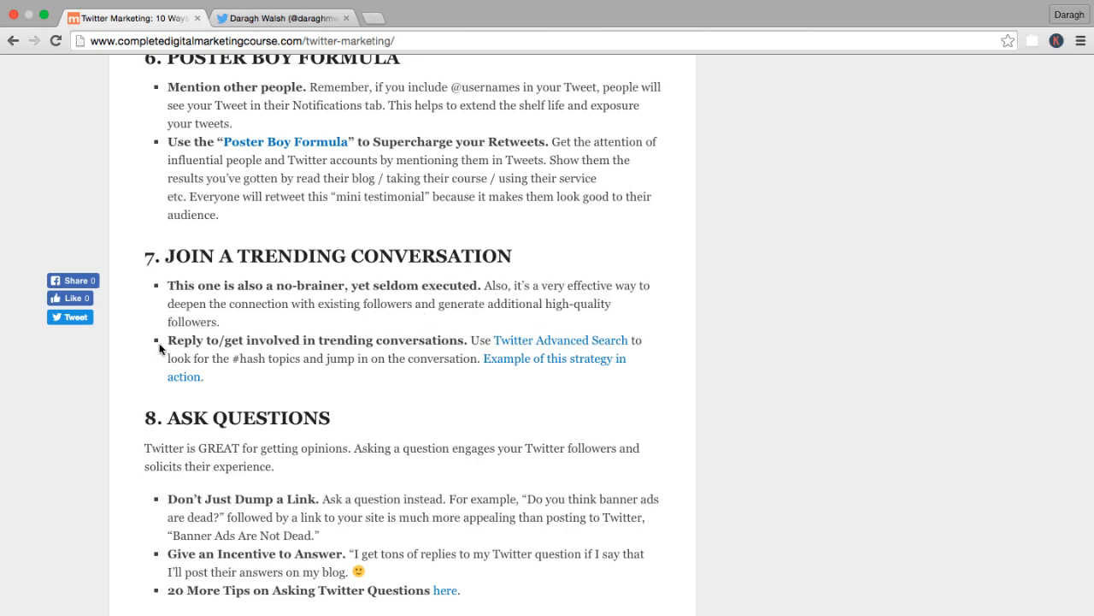
pyautogui.moveTo(167, 340); pyautogui.dragTo(459, 340)
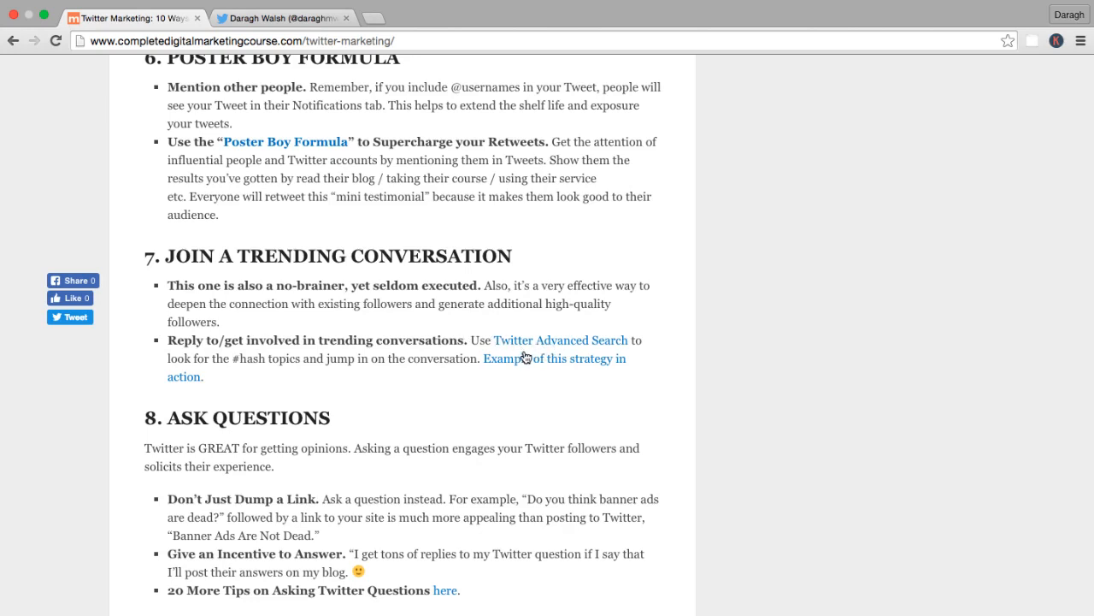
pyautogui.moveTo(438, 359)
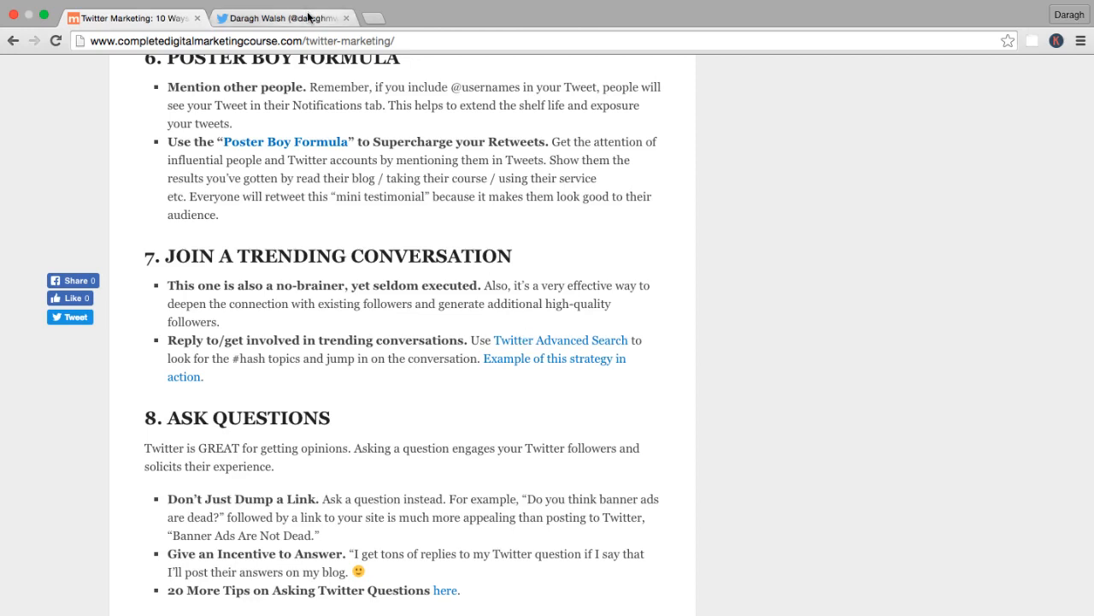
pyautogui.click(283, 17)
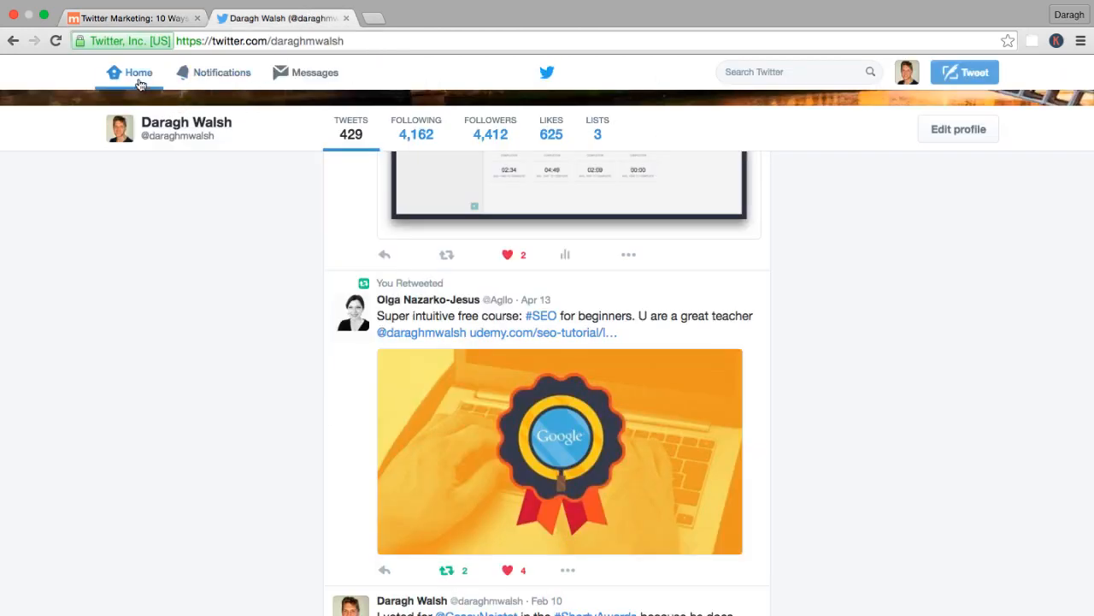
pyautogui.click(130, 73)
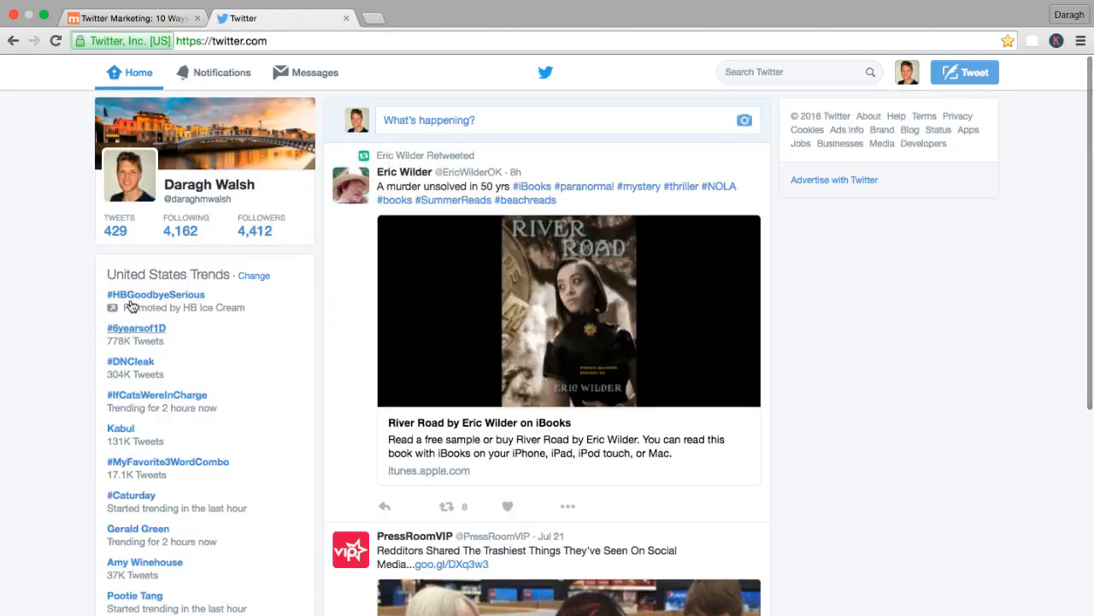
pyautogui.moveTo(134, 589)
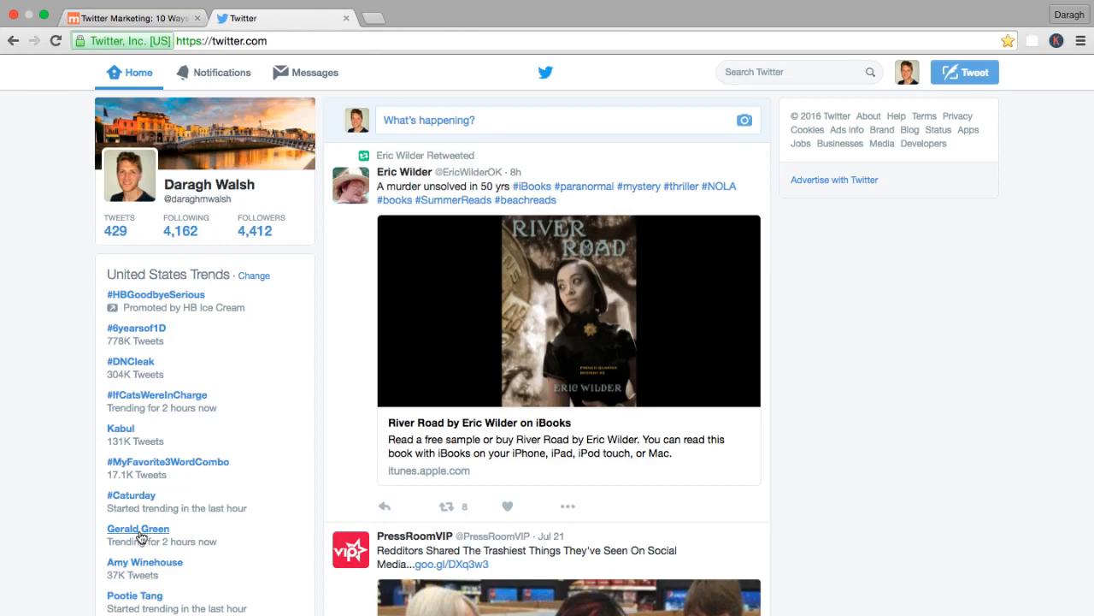
# - Return to the Complete Digital Marketing Course Twitter marketing blog tab
pyautogui.click(129, 18)
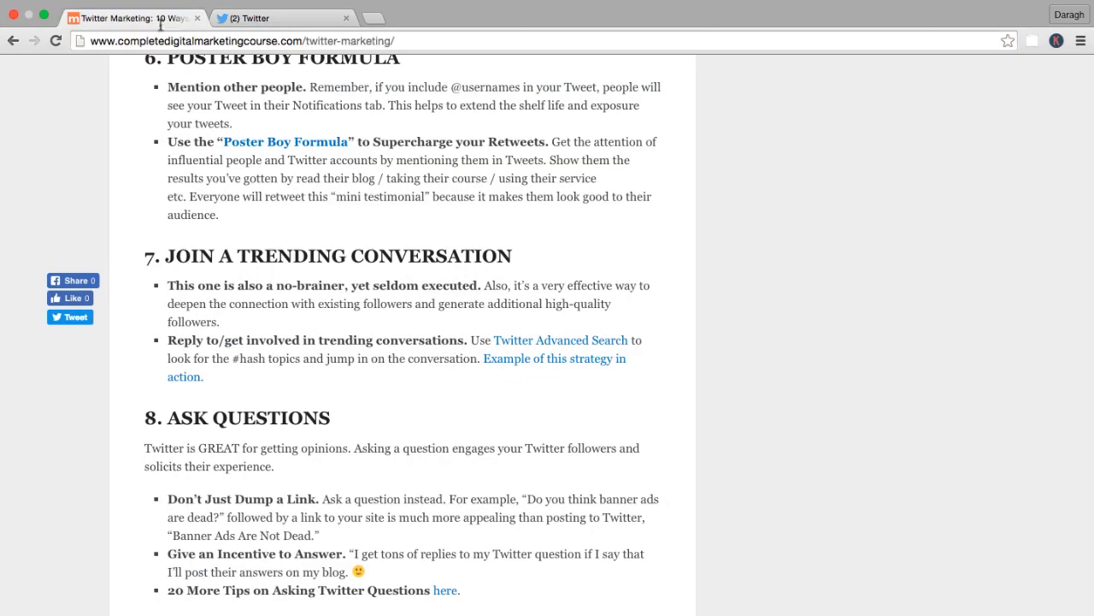
pyautogui.moveTo(357, 355)
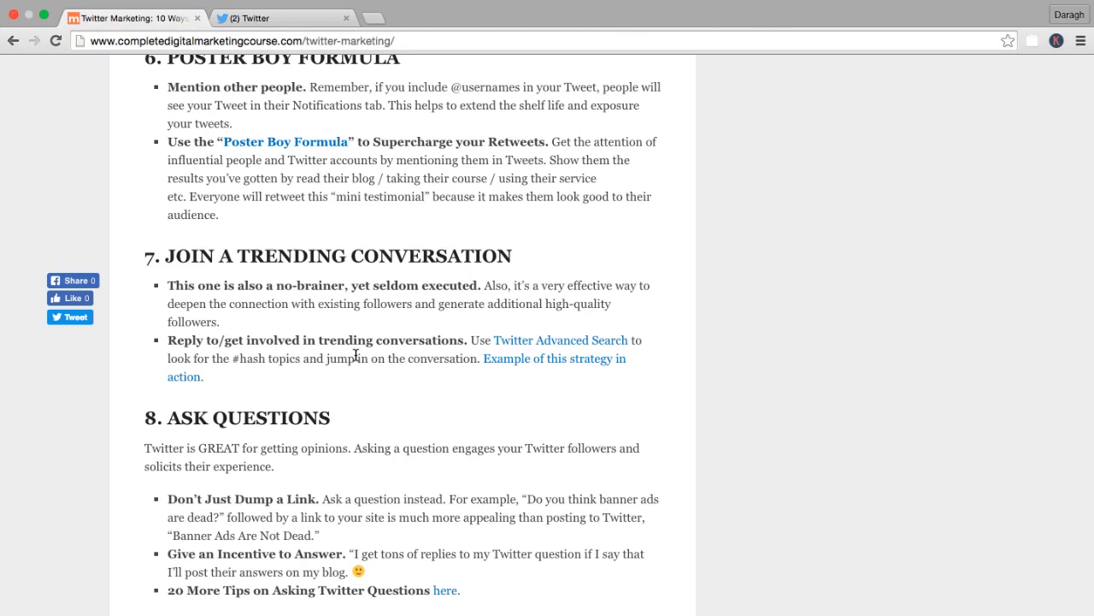
pyautogui.moveTo(517, 368)
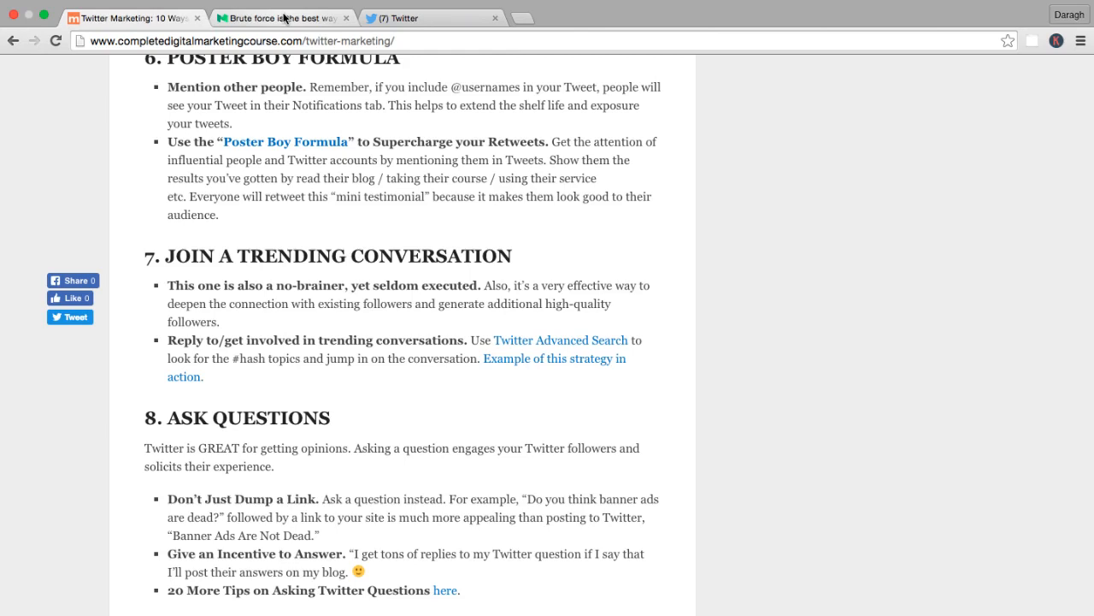
pyautogui.moveTo(282, 17)
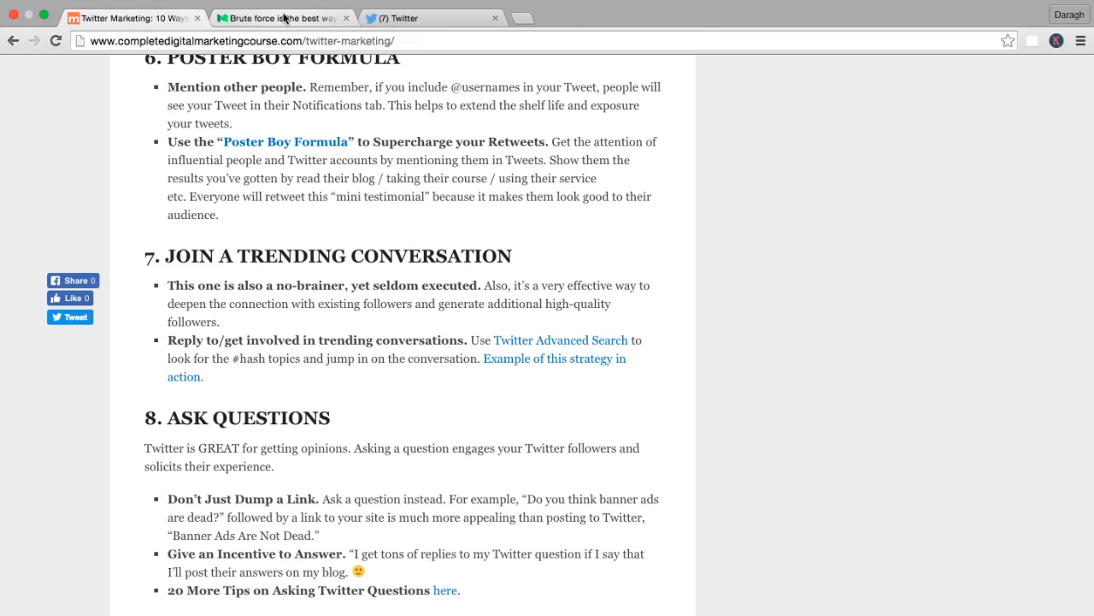
# - Scroll the Medium brute-force article to its Twitter Search example, highlight 'I need a personal website', and return to Twitter
pyautogui.click(278, 18)
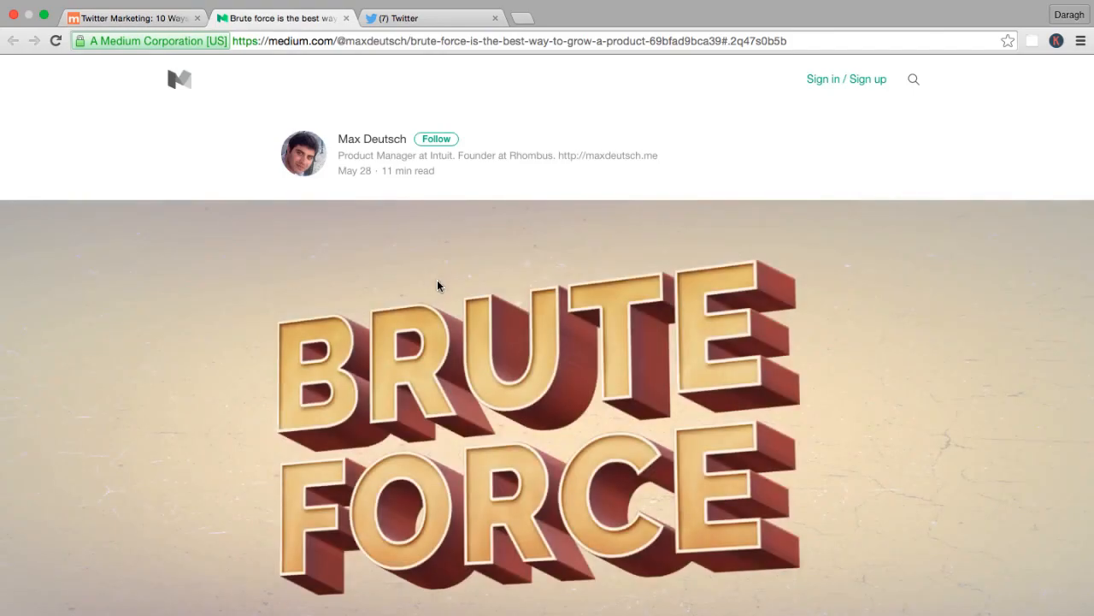
pyautogui.scroll(-3)
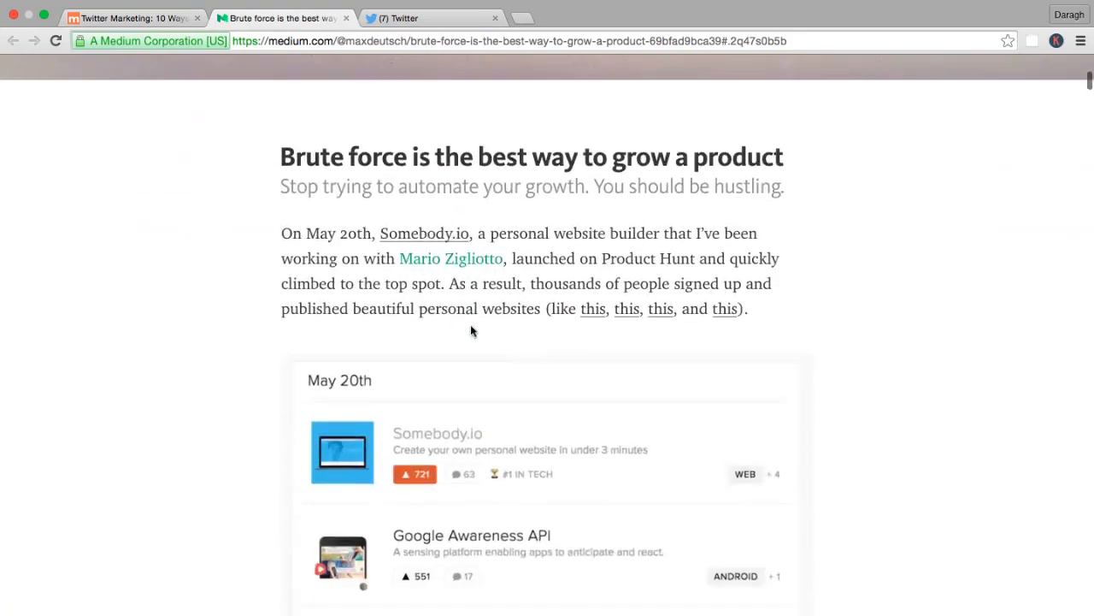
pyautogui.scroll(-3)
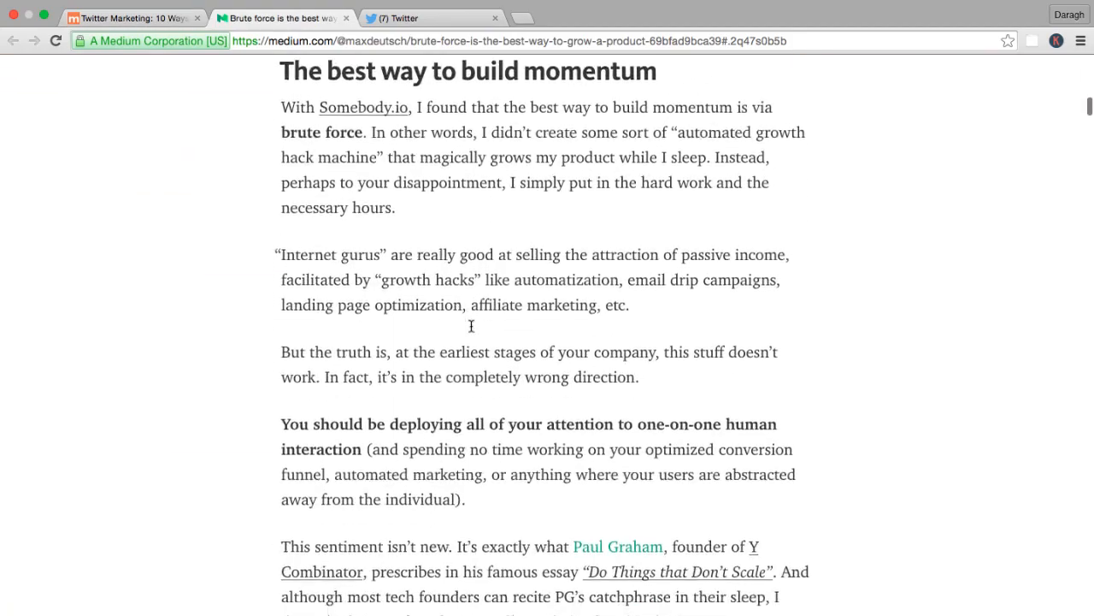
pyautogui.scroll(-3)
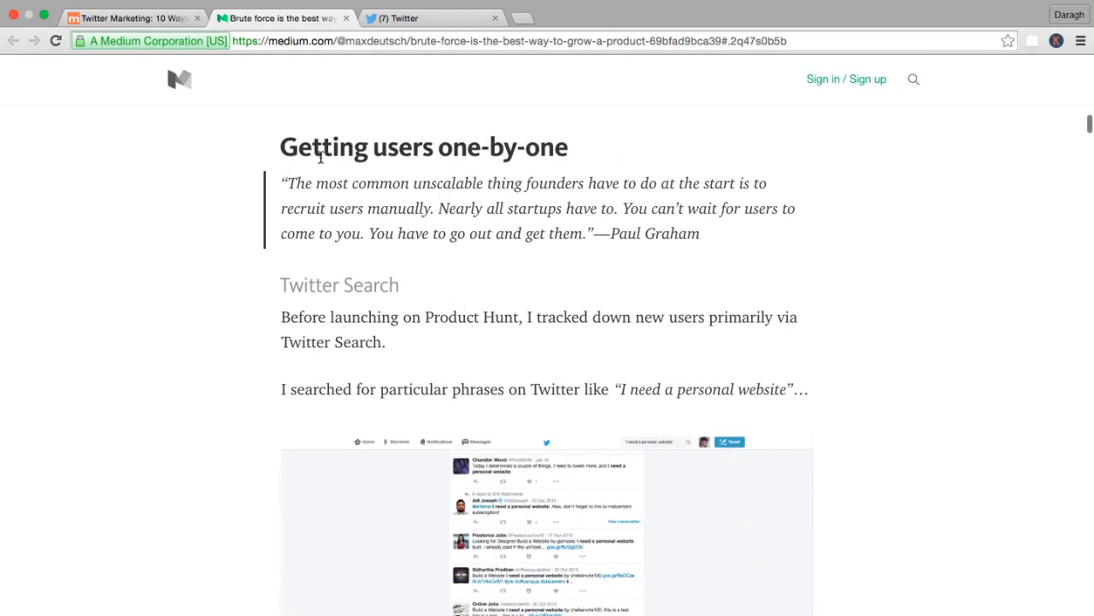
pyautogui.doubleClick(338, 284)
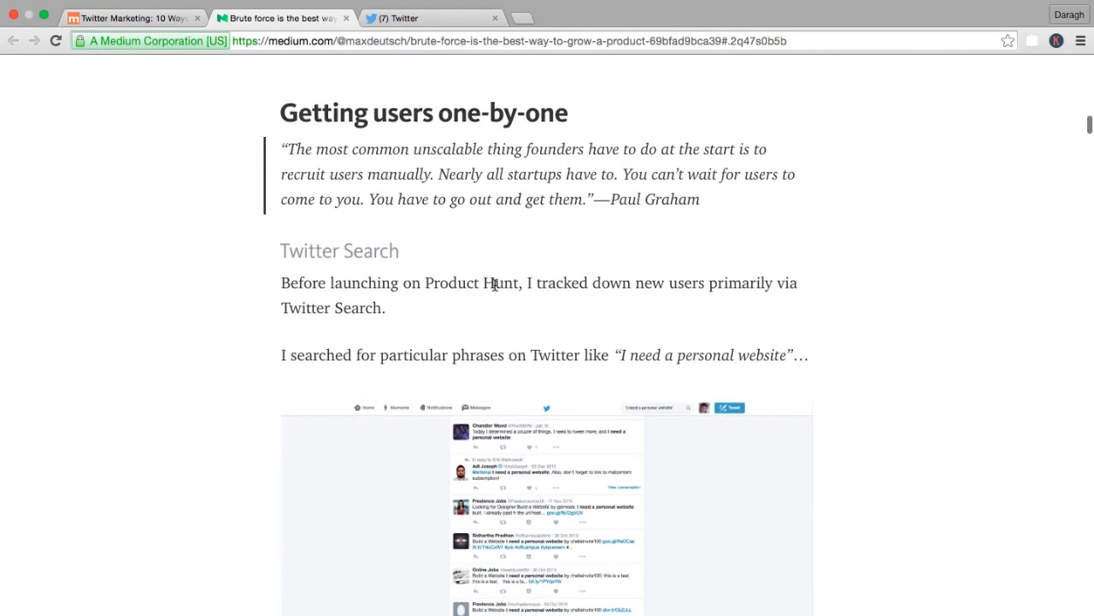
pyautogui.moveTo(470, 374)
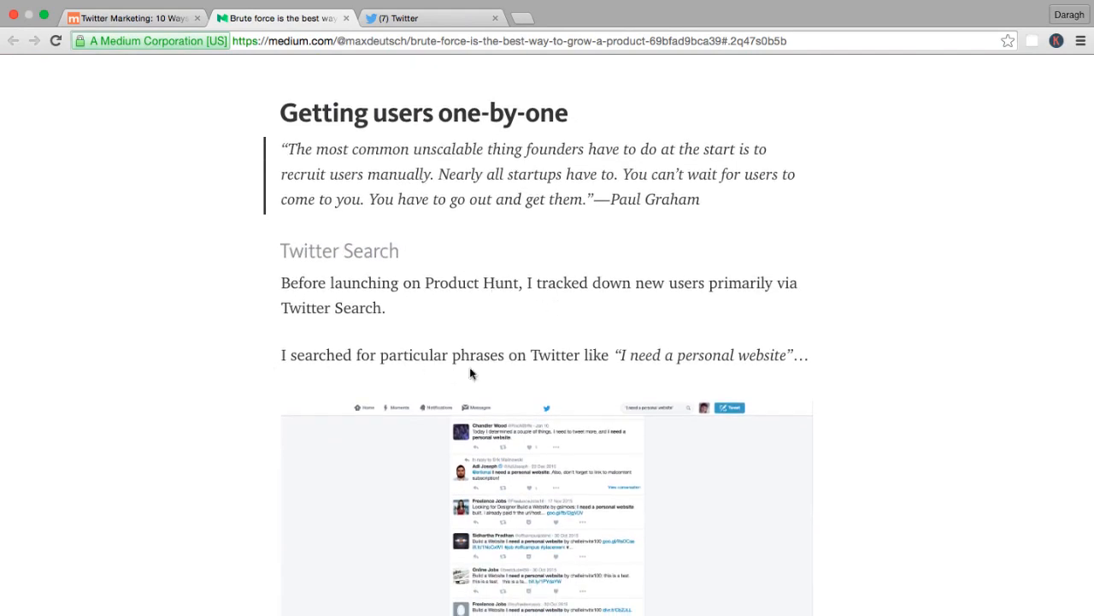
pyautogui.moveTo(621, 348)
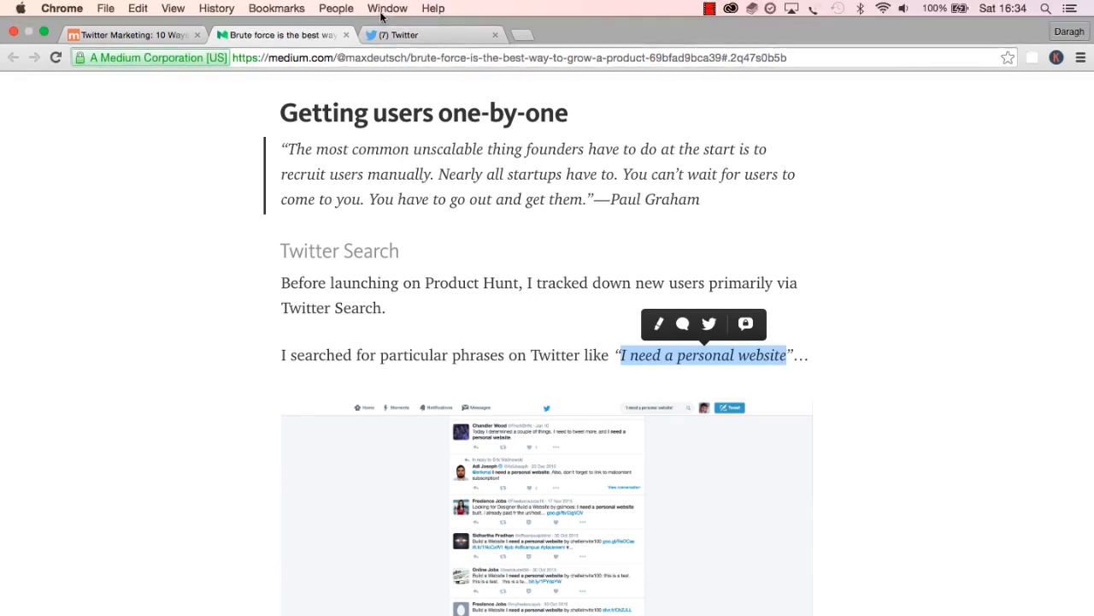
pyautogui.click(431, 35)
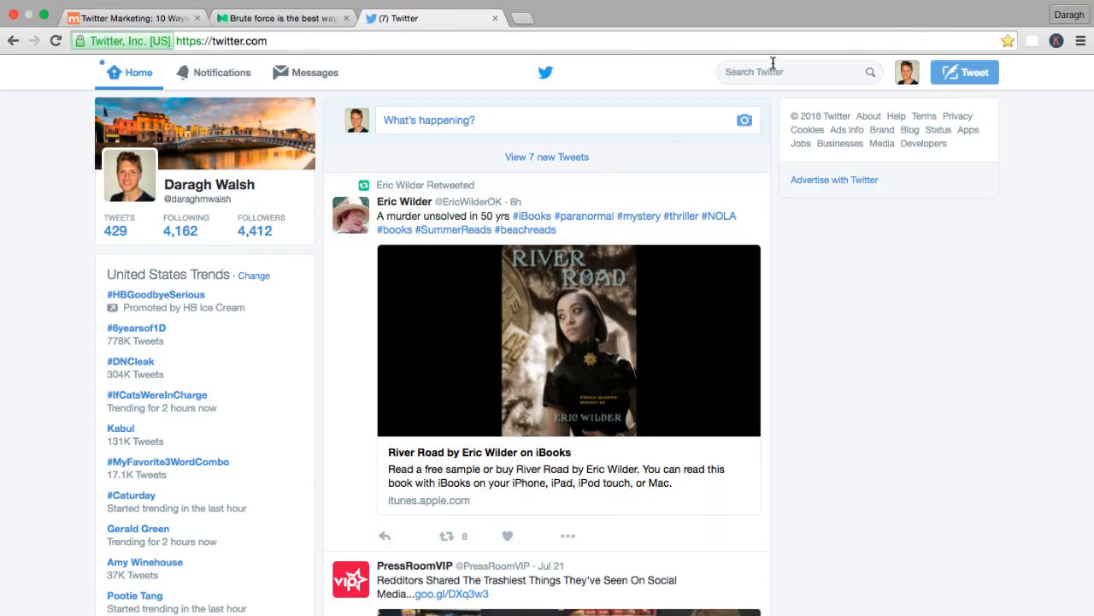
# - Search Twitter for 'I need a personal website', then return to the Medium brute-force article
pyautogui.click(342, 40)
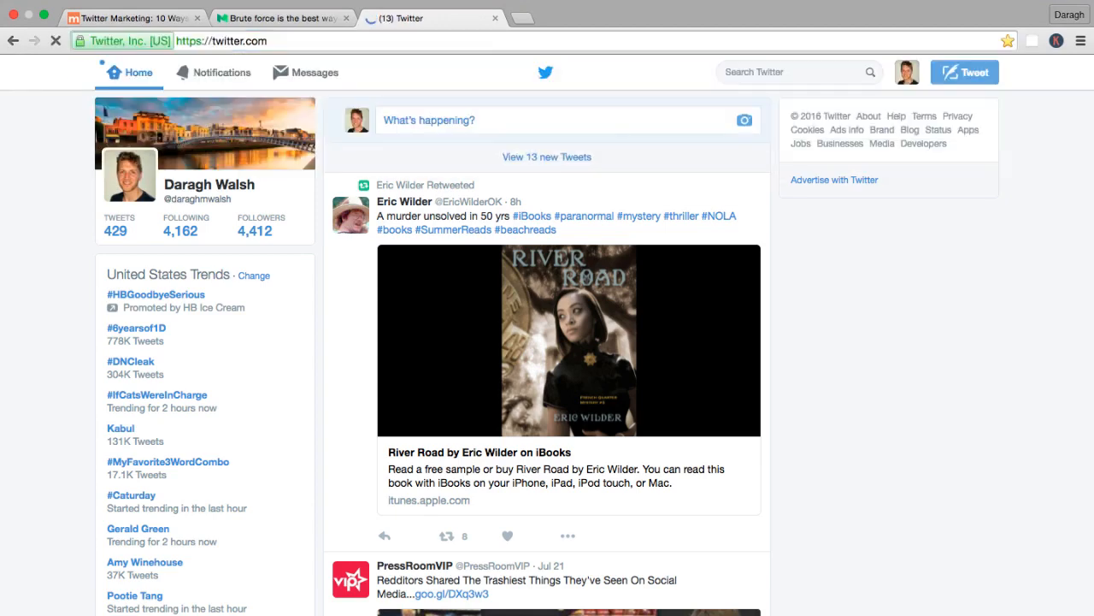
pyautogui.click(305, 71)
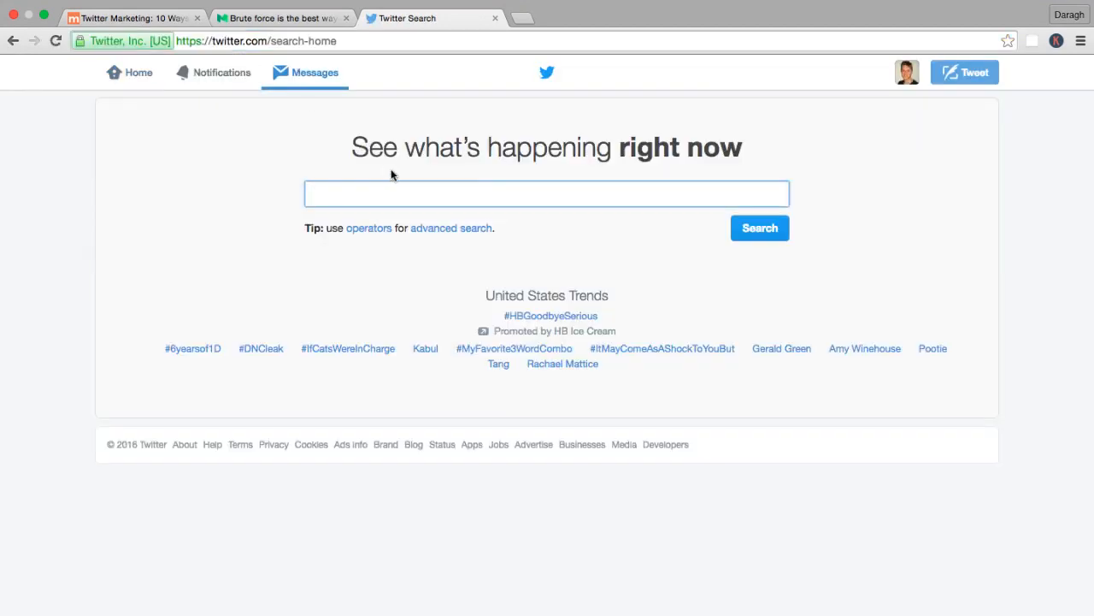
pyautogui.write('I need a personal website')
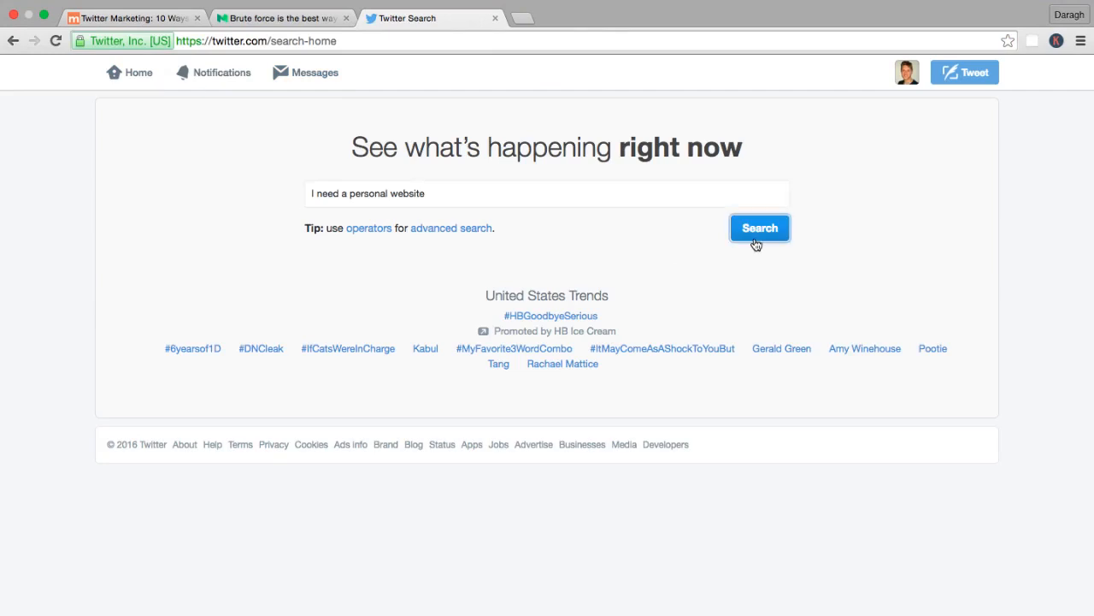
pyautogui.click(759, 227)
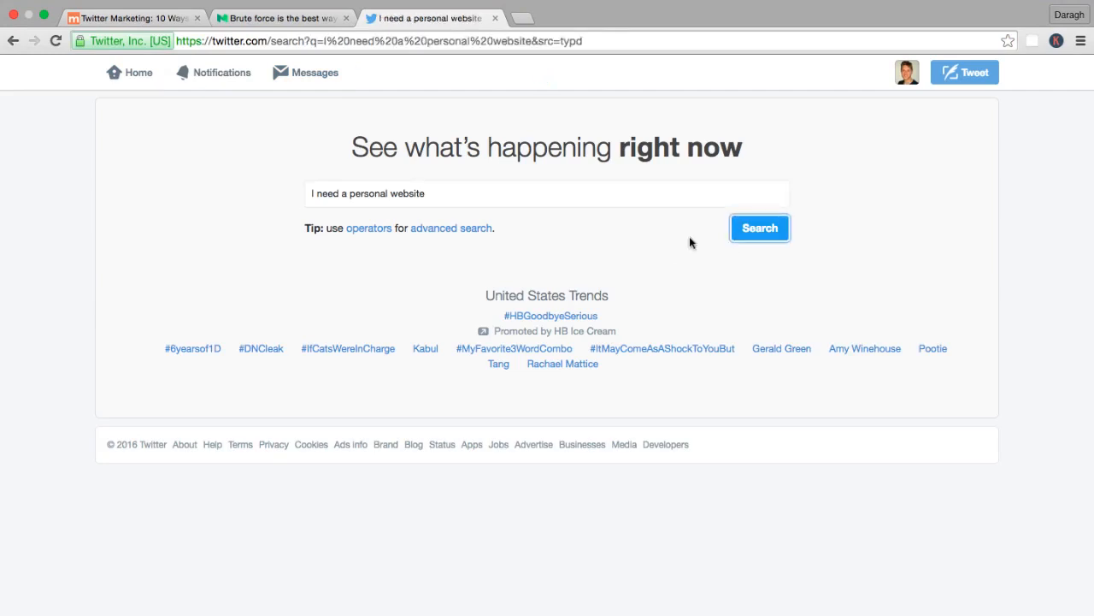
pyautogui.click(759, 227)
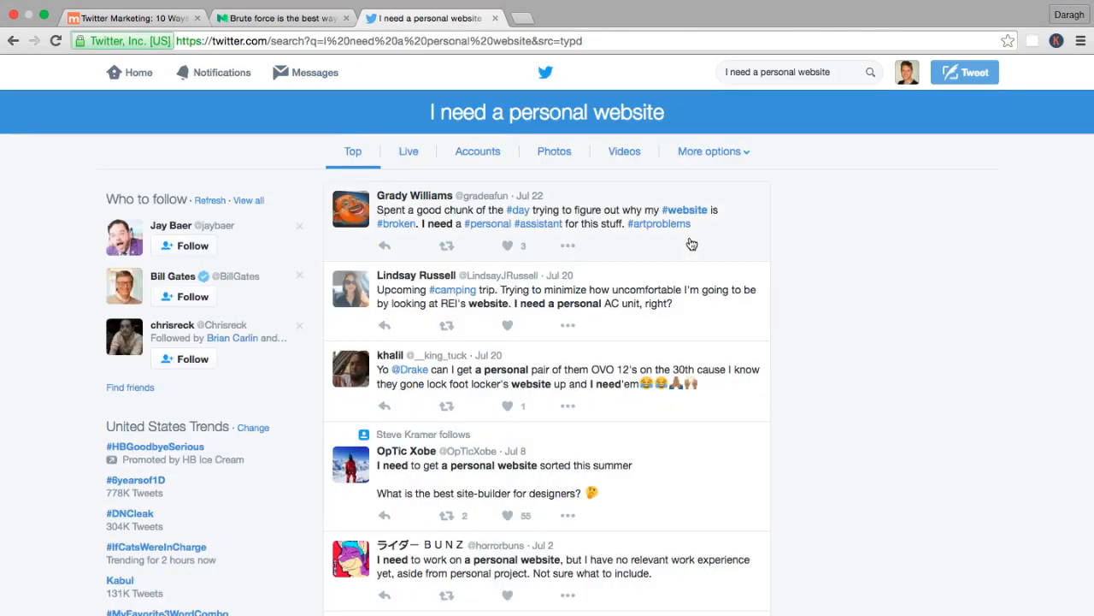
pyautogui.moveTo(534, 206)
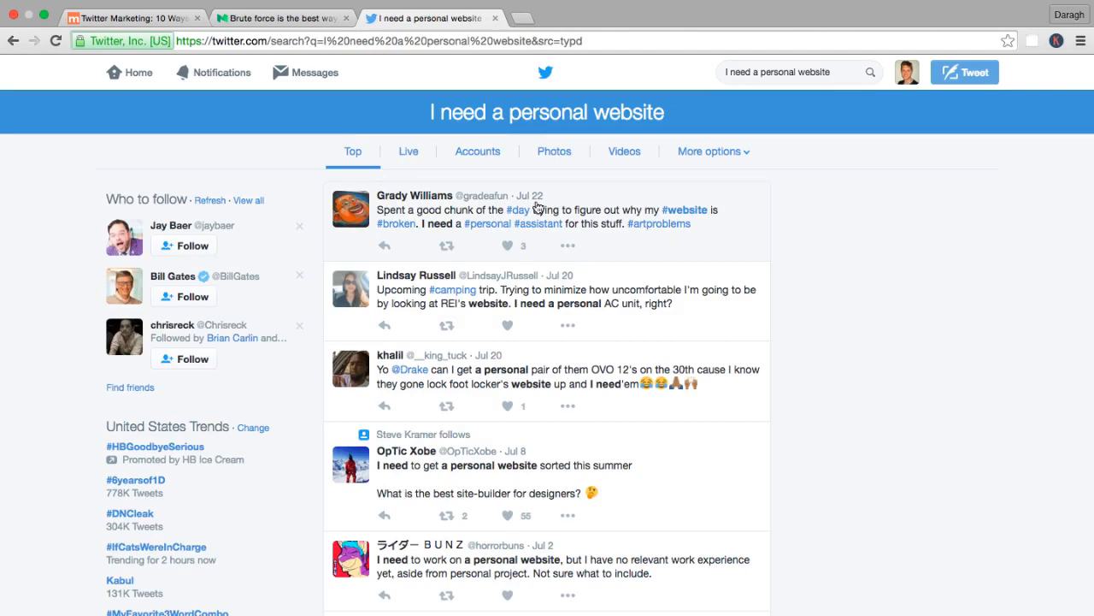
pyautogui.click(282, 18)
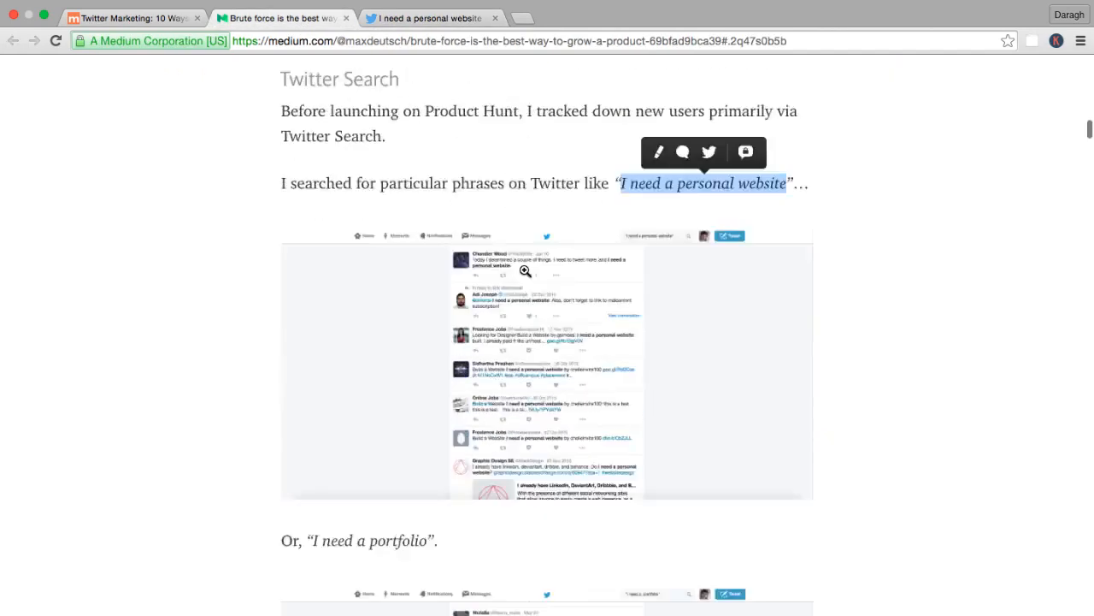
# - Read past the 'I need a portfolio' example and reply screenshots, then return to the Twitter search results
pyautogui.scroll(-3)
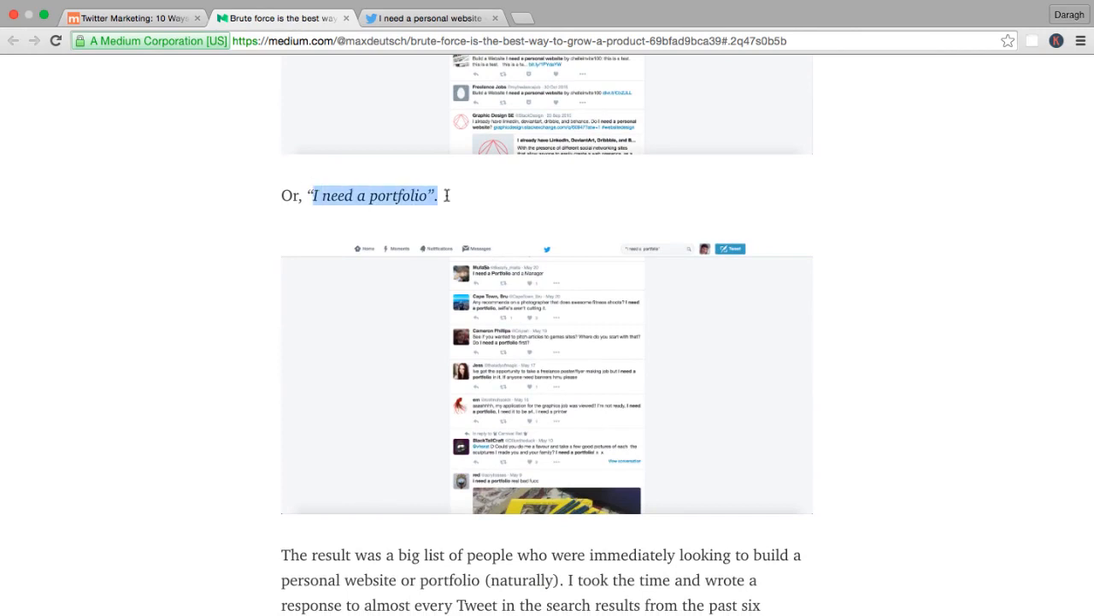
pyautogui.scroll(-3)
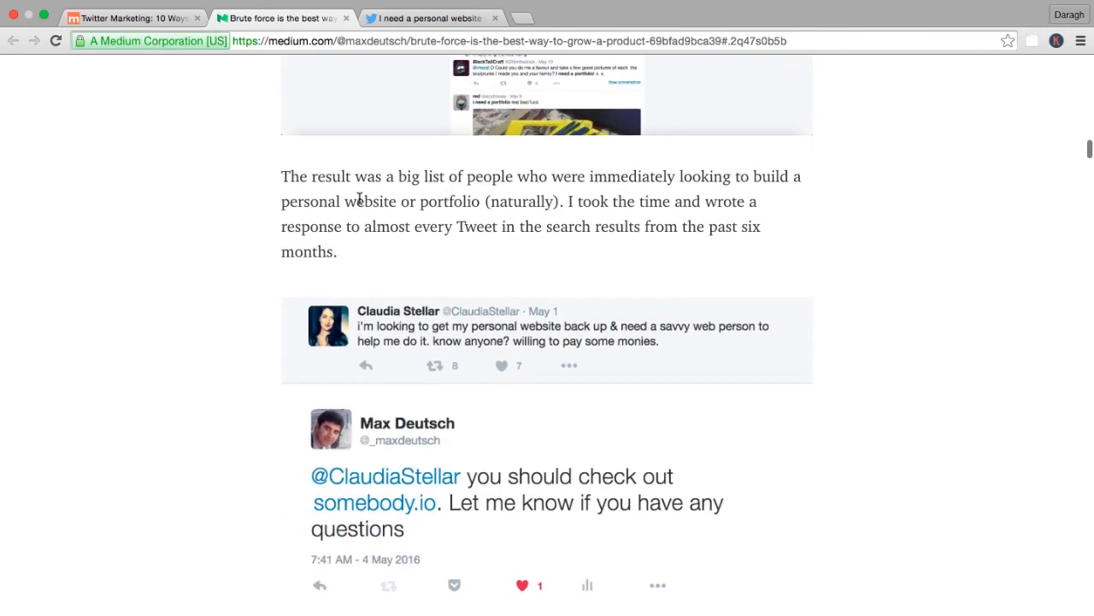
pyautogui.scroll(-3)
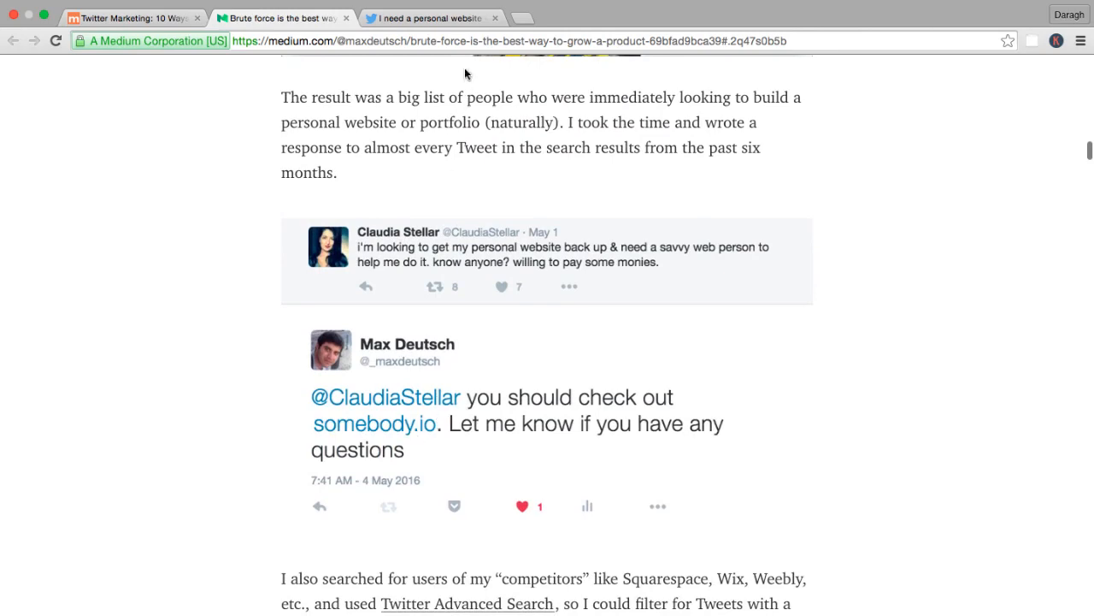
pyautogui.click(432, 18)
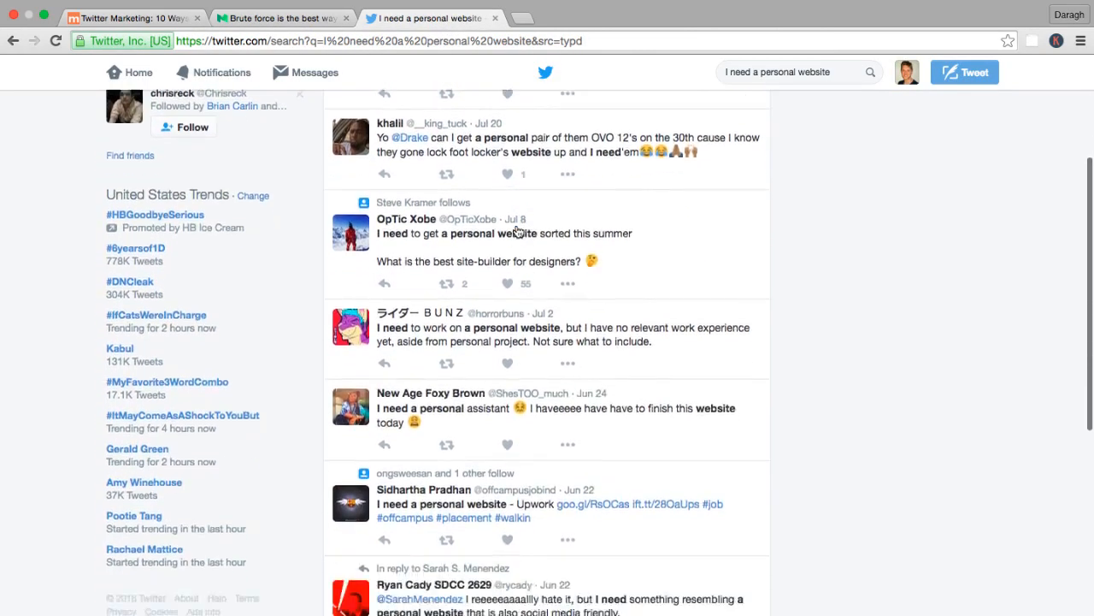
pyautogui.scroll(-3)
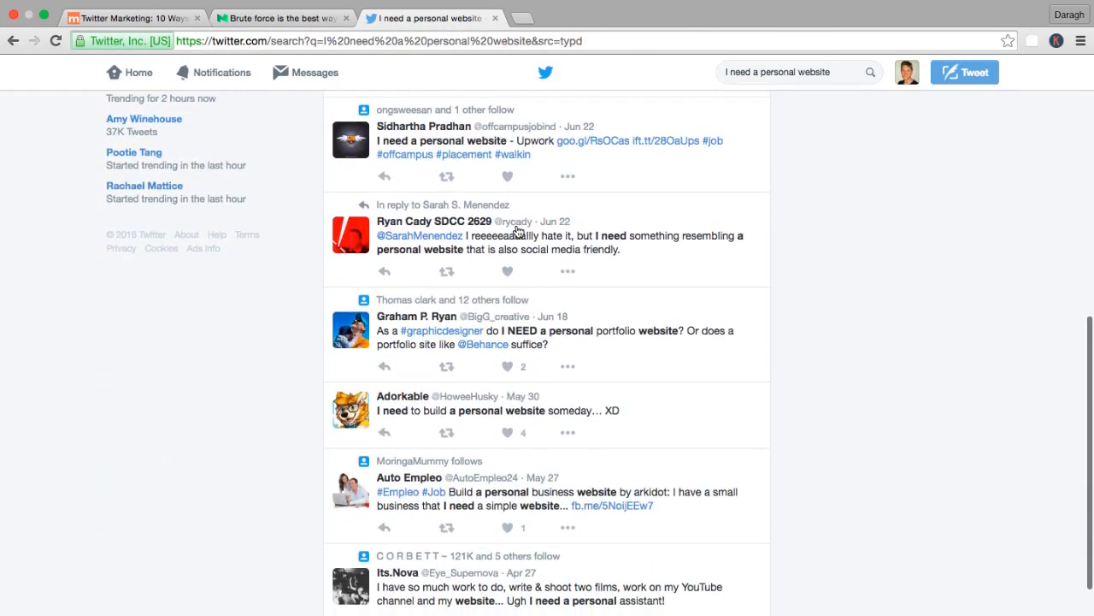
pyautogui.click(383, 366)
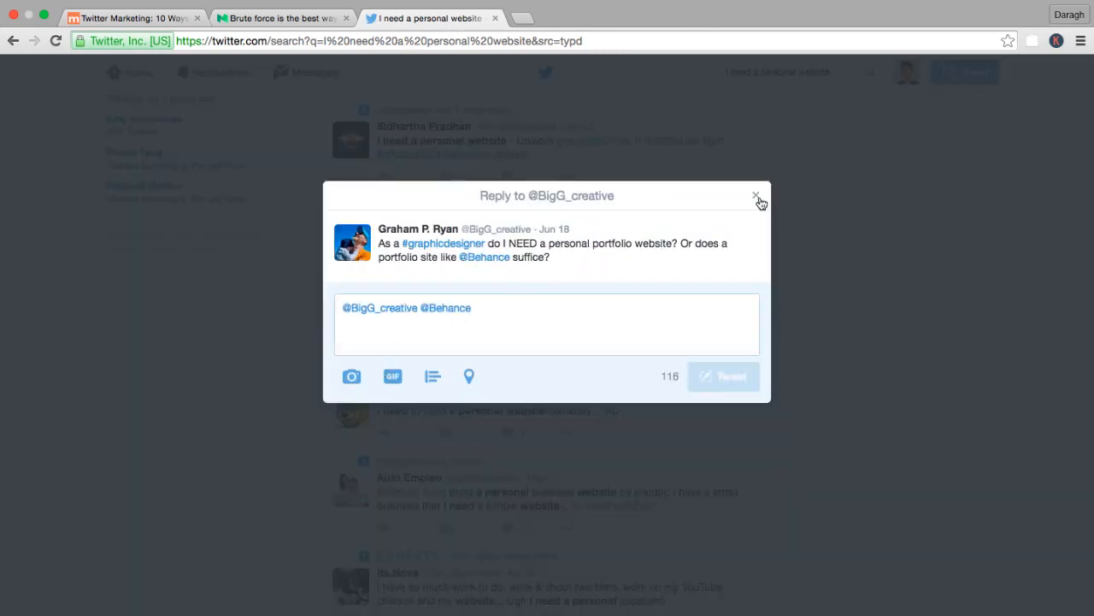
pyautogui.click(756, 196)
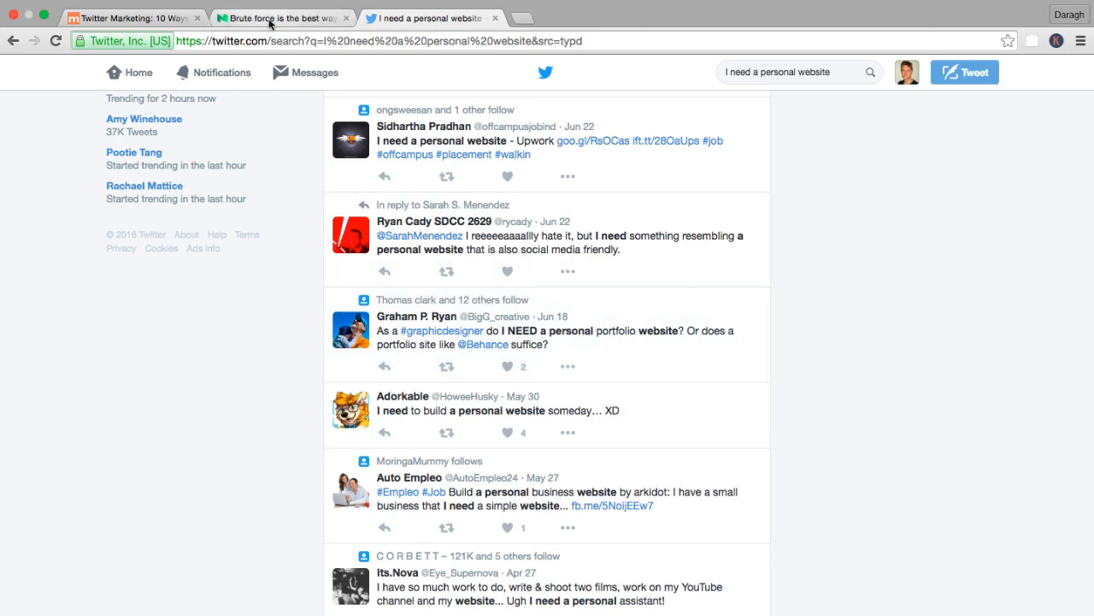
# - Return to the brute-force article and scroll to the competitor Twitter Advanced Search passage
pyautogui.click(278, 18)
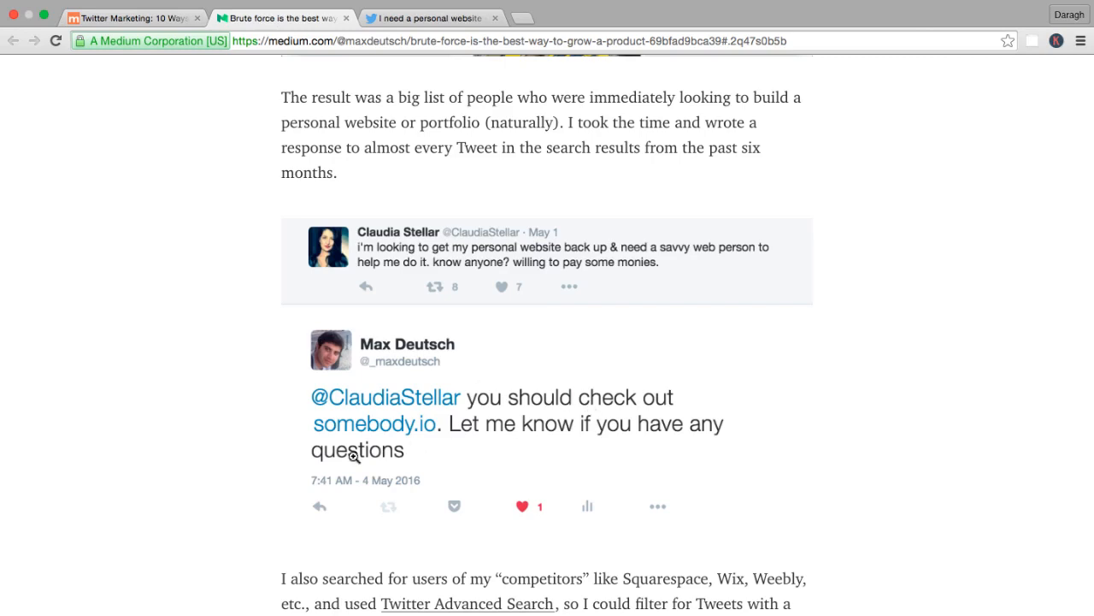
pyautogui.moveTo(601, 440)
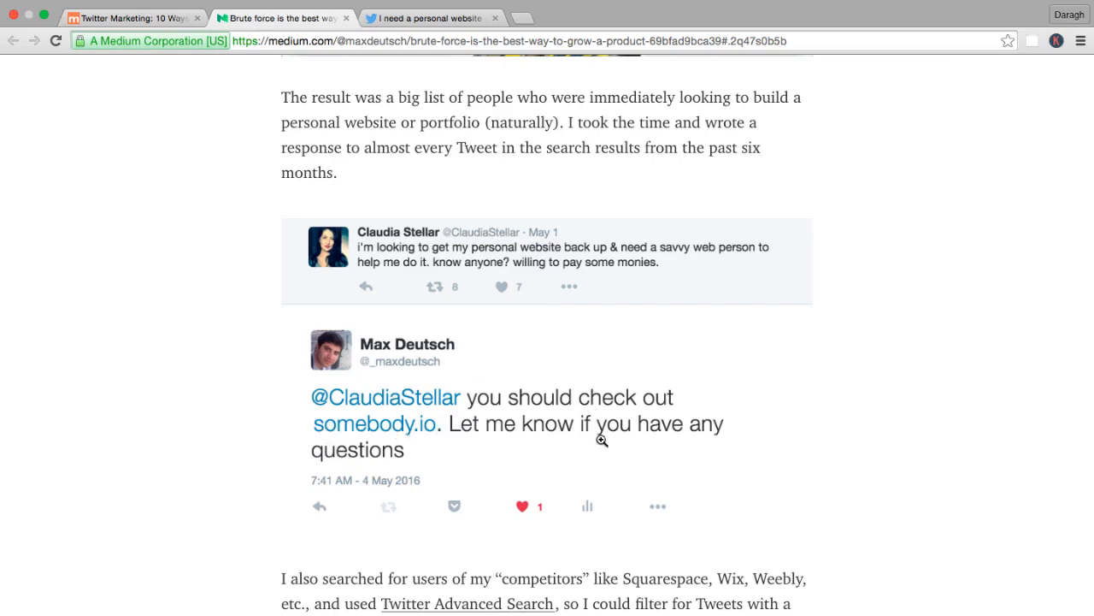
pyautogui.moveTo(453, 249)
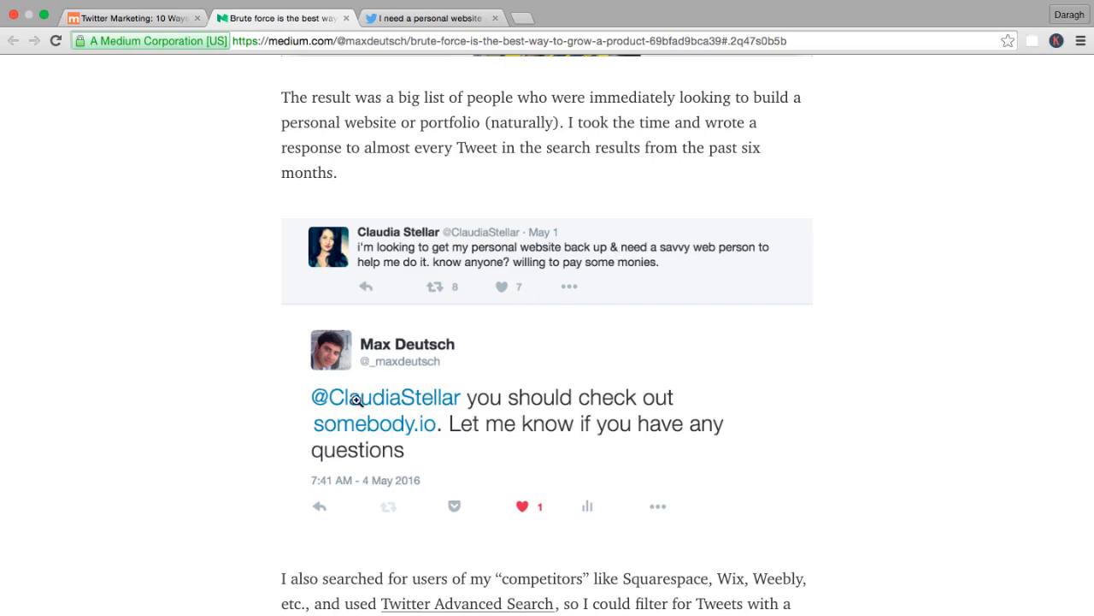
pyautogui.moveTo(379, 355)
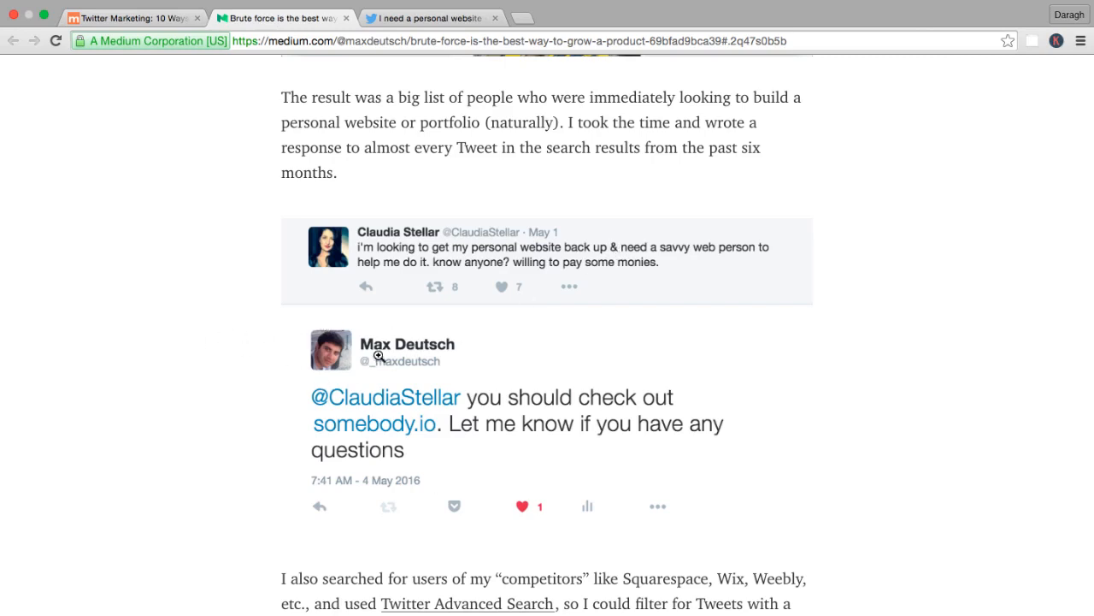
pyautogui.moveTo(242, 347)
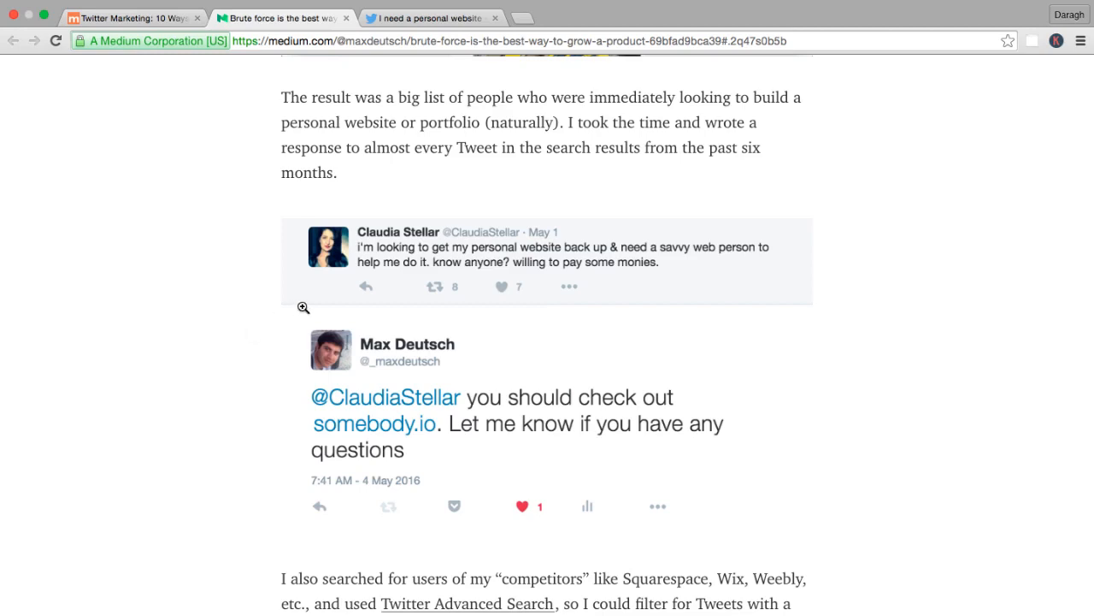
pyautogui.moveTo(349, 260)
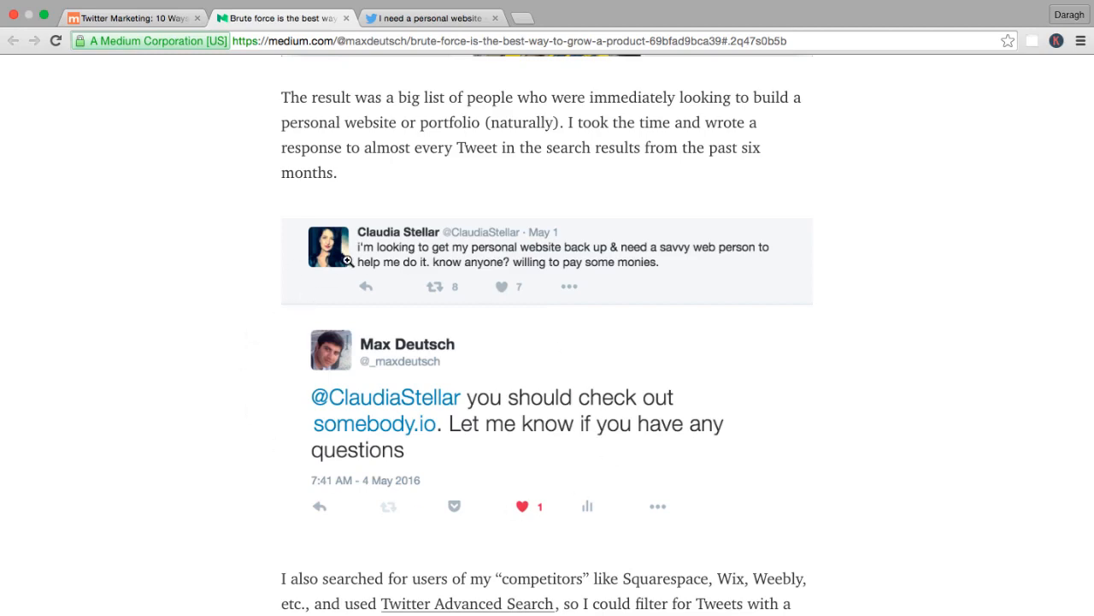
pyautogui.moveTo(554, 203)
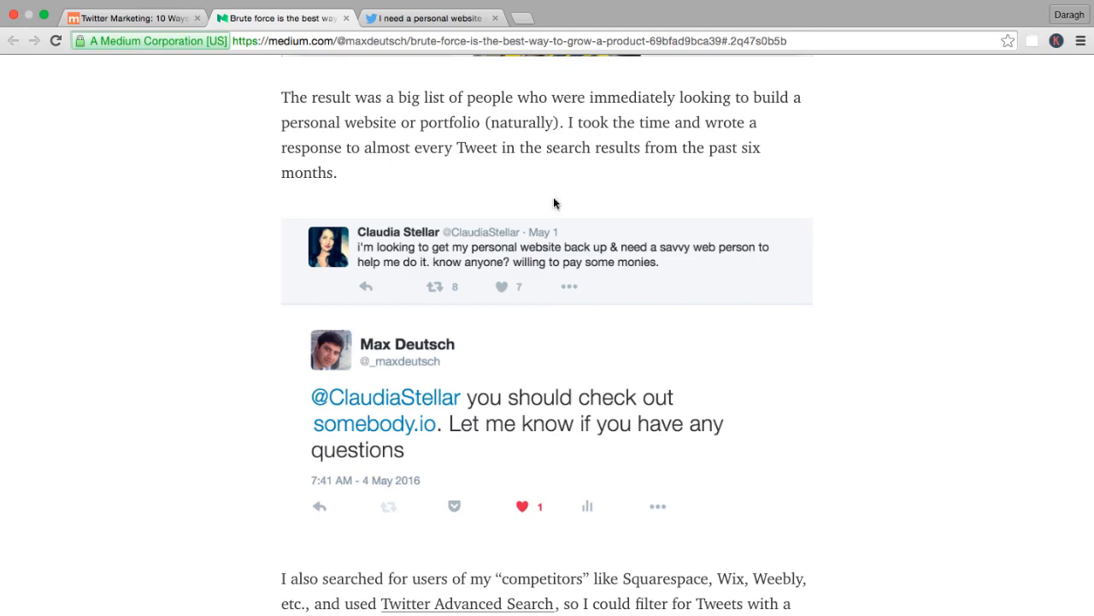
pyautogui.scroll(-3)
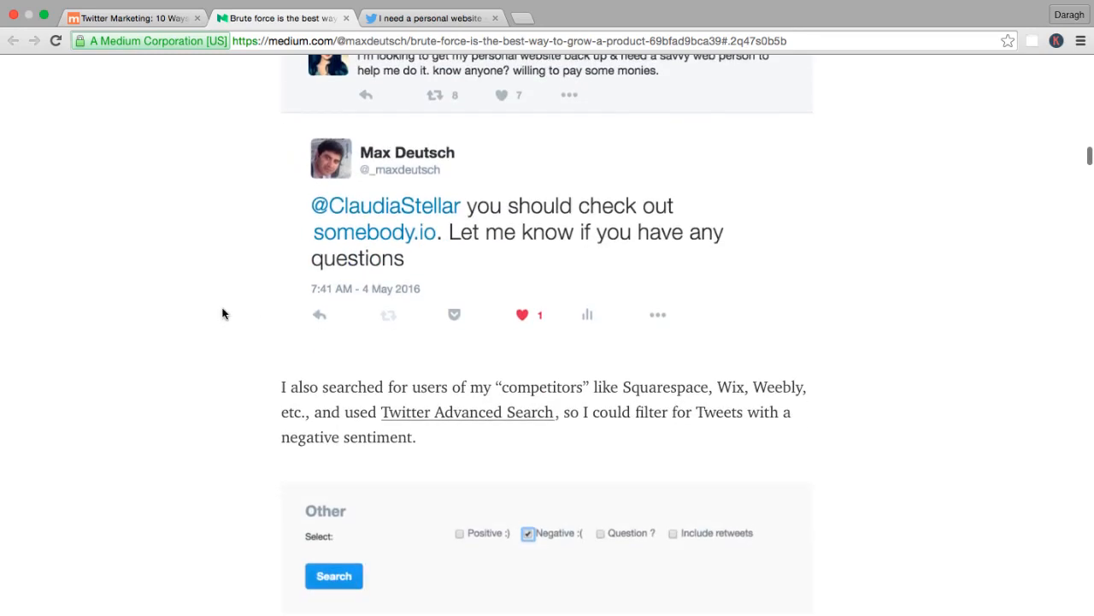
pyautogui.moveTo(652, 378)
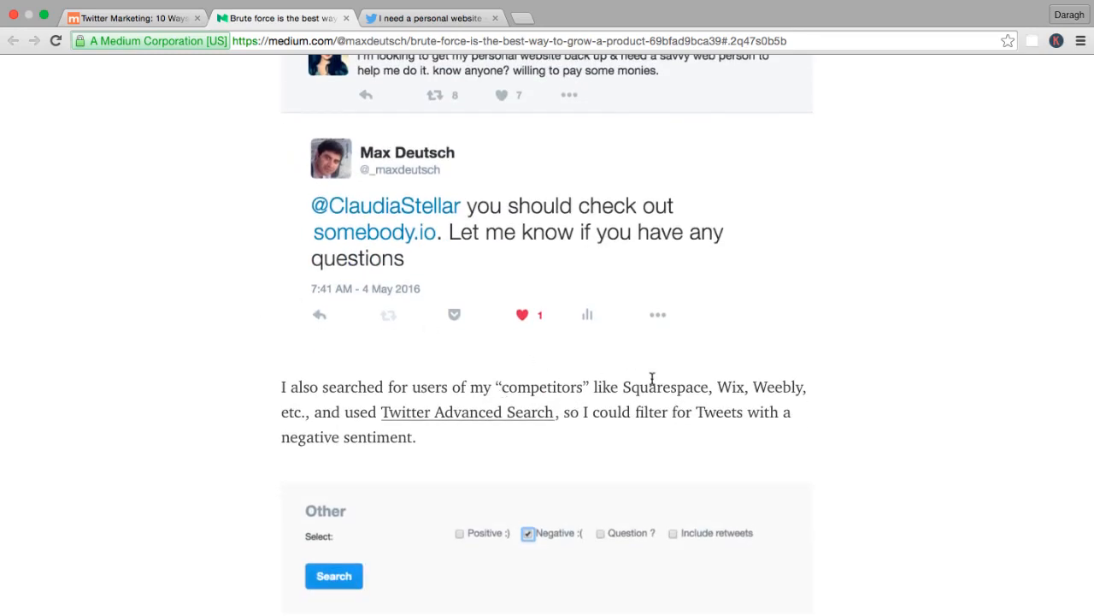
pyautogui.moveTo(640, 387)
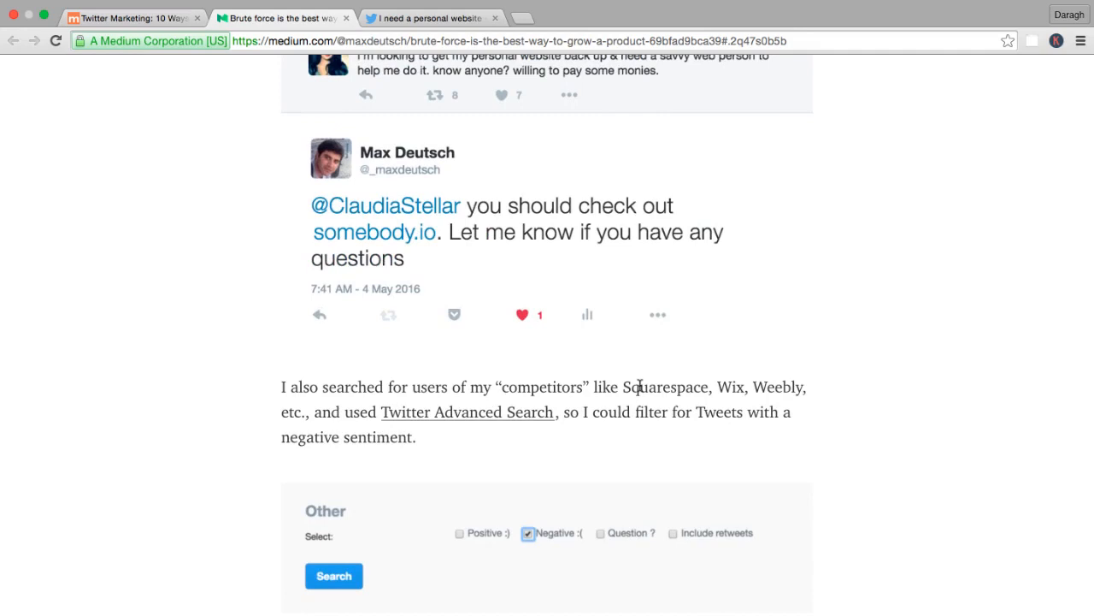
pyautogui.moveTo(403, 441)
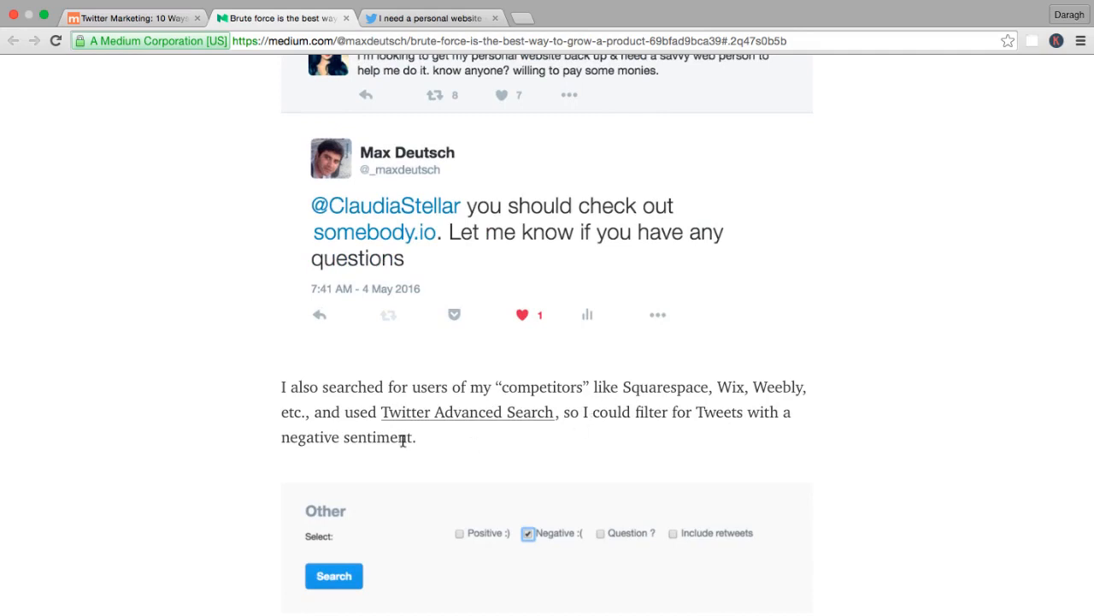
# - Highlight a phrase in the Squarespace/Wix negative-sentiment paragraph while reading it
pyautogui.doubleClick(643, 386)
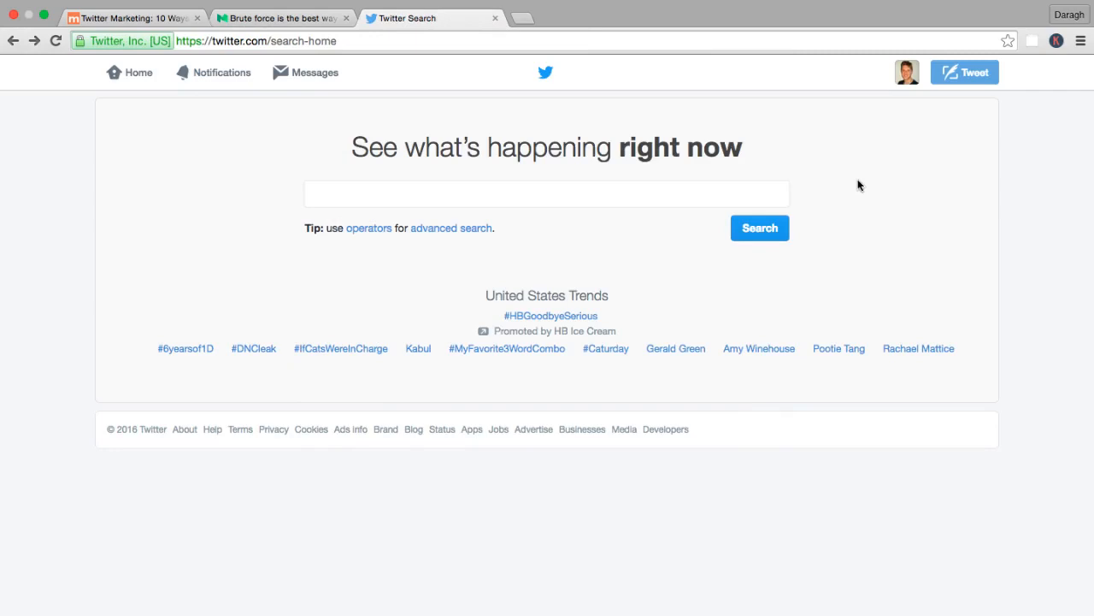
# - Run a Twitter Advanced Search for 'Squarespace' with the 'Negative :(' sentiment filter
pyautogui.click(450, 227)
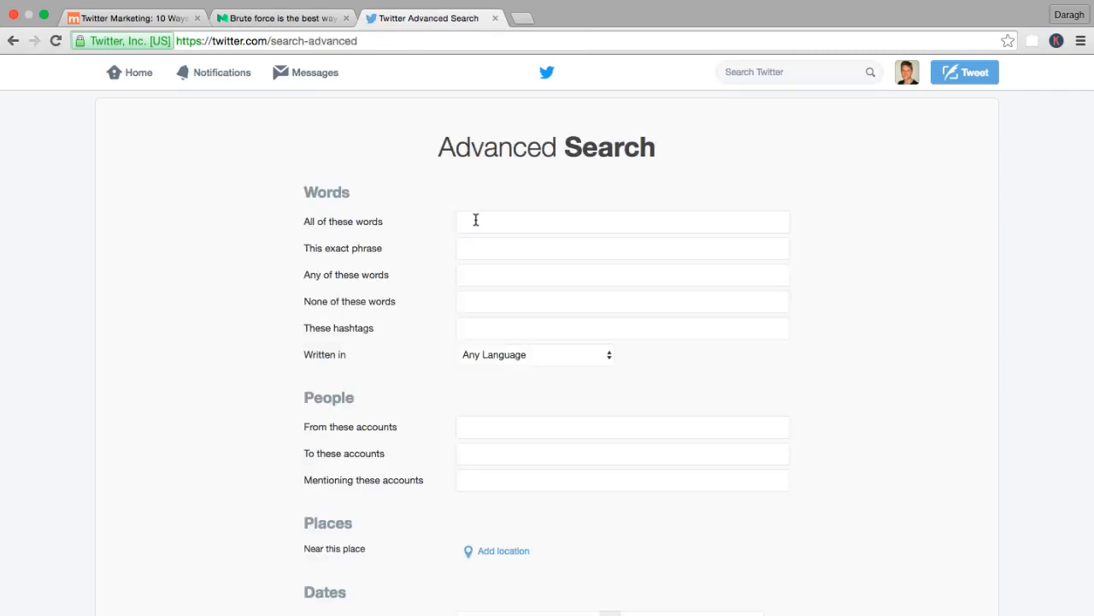
pyautogui.write('Squarespace')
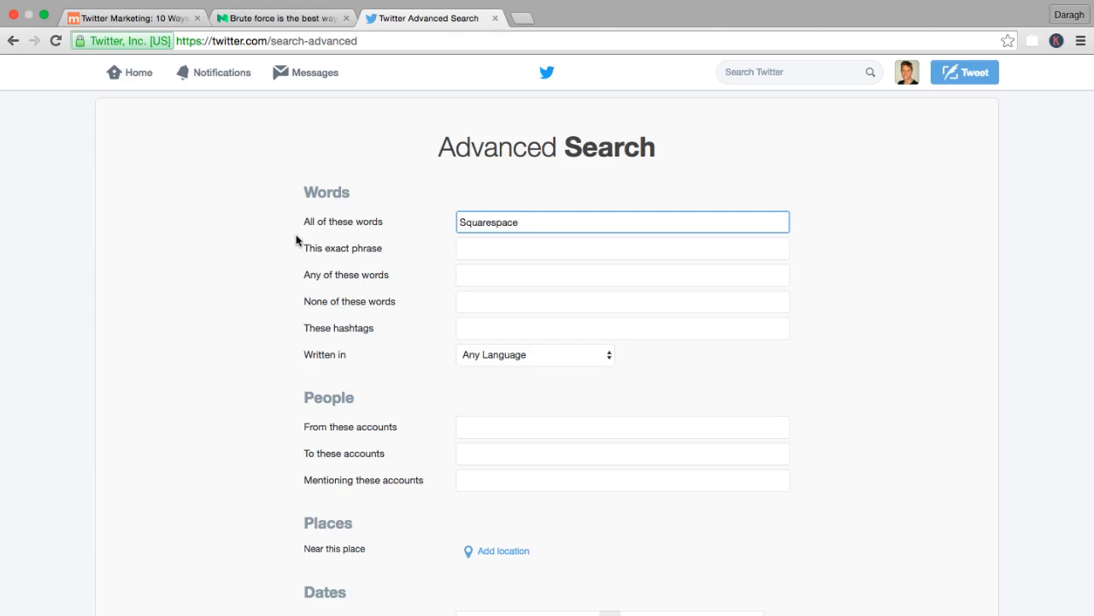
pyautogui.scroll(-3)
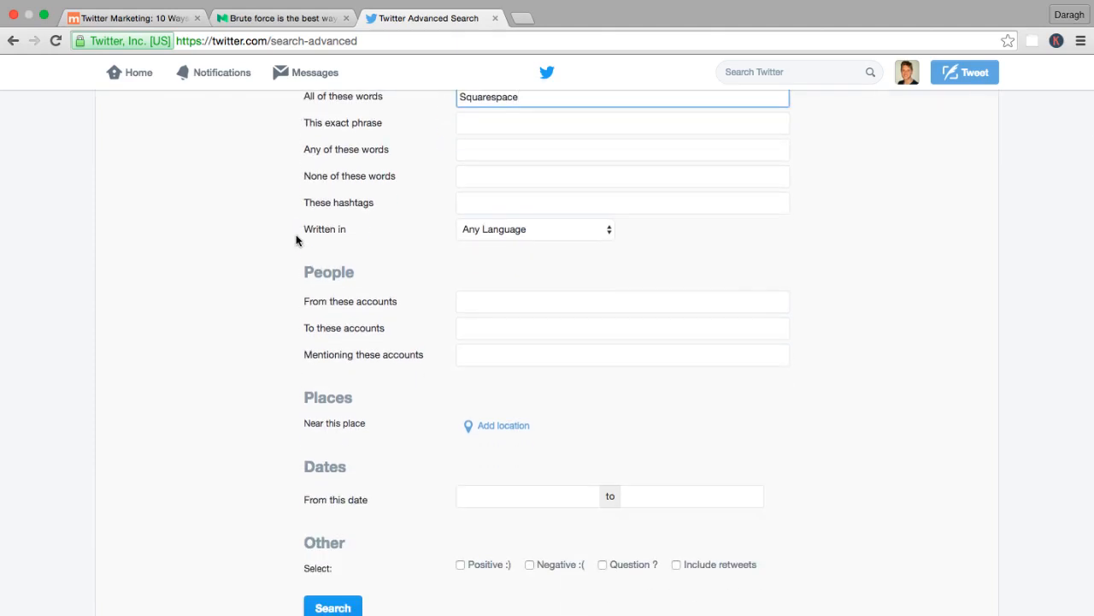
pyautogui.click(529, 564)
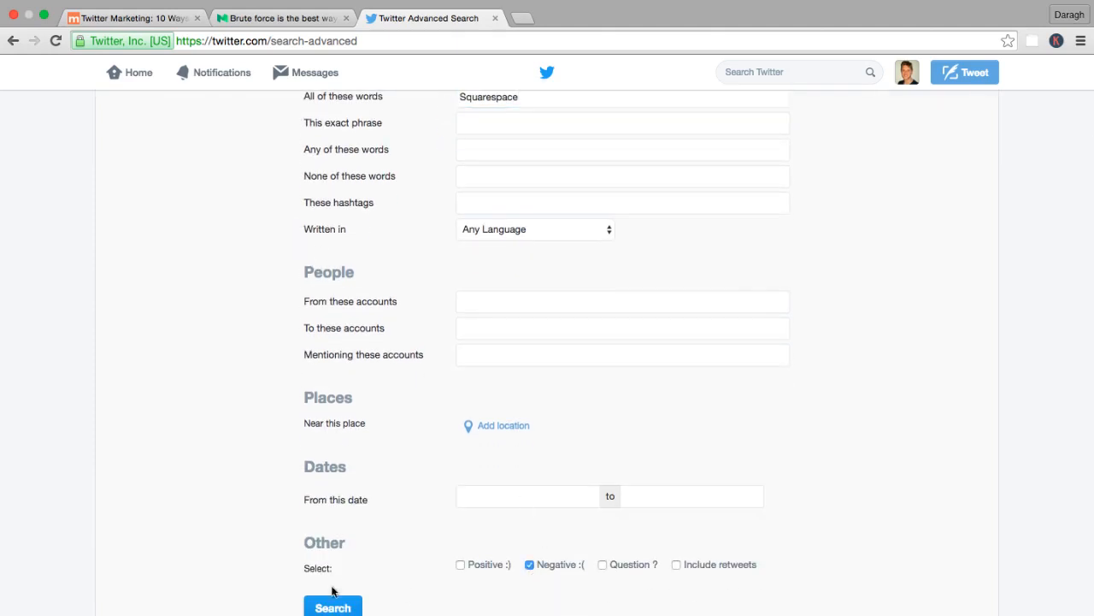
pyautogui.click(333, 607)
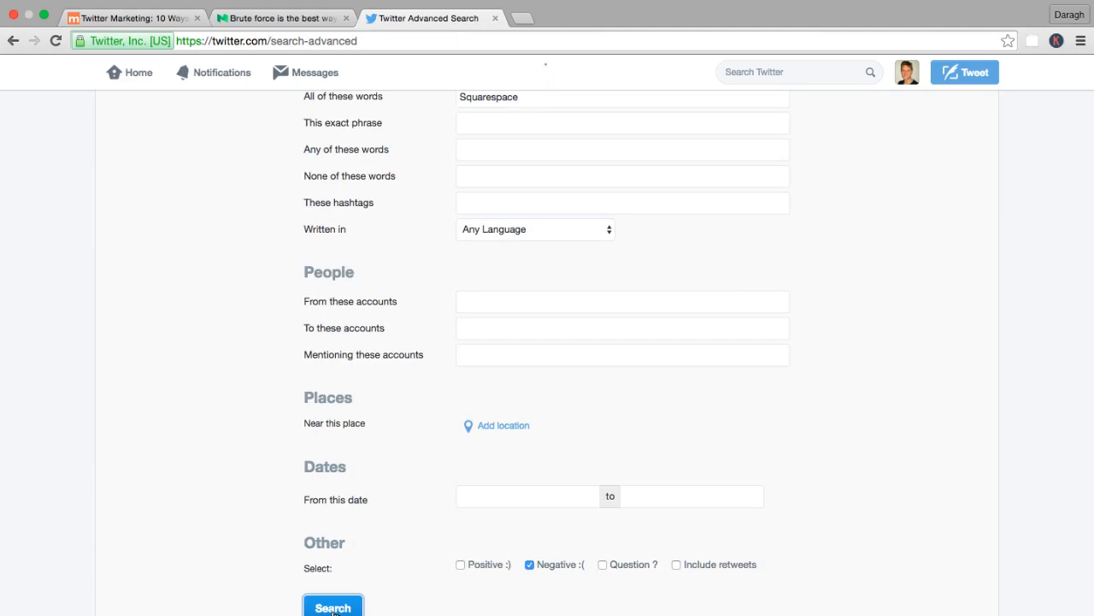
pyautogui.click(333, 607)
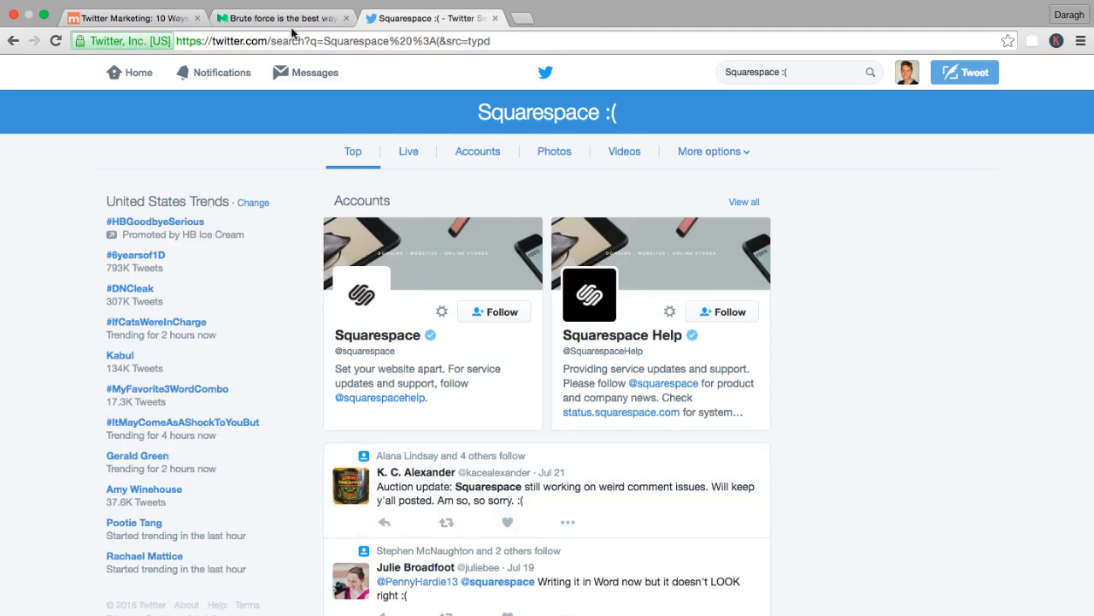
# - Return to the brute-force article and scroll through its Twitter Advanced Search example
pyautogui.click(282, 17)
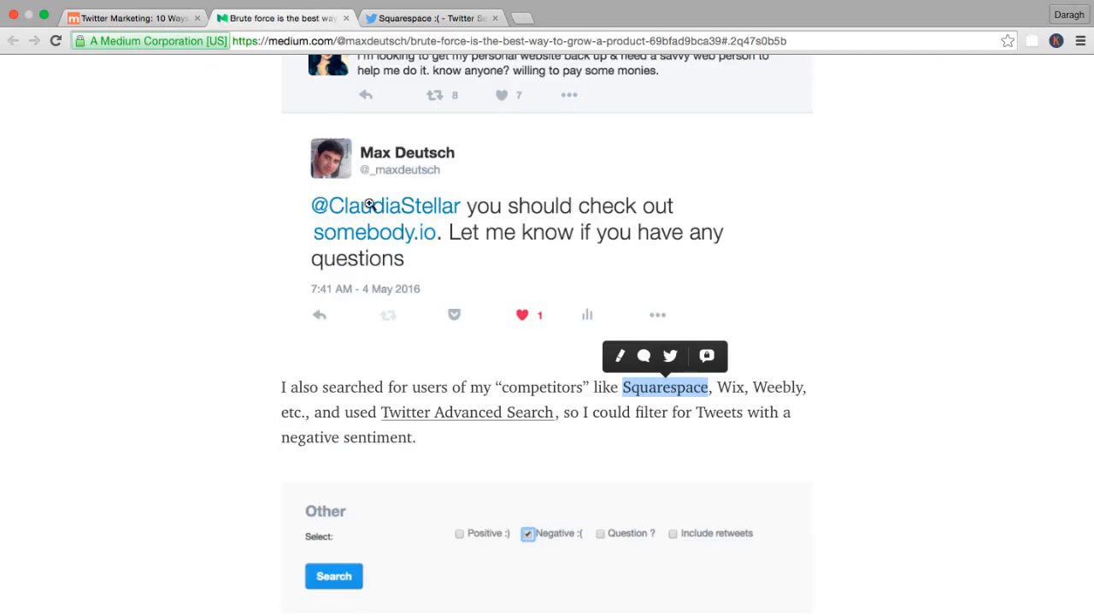
pyautogui.scroll(-3)
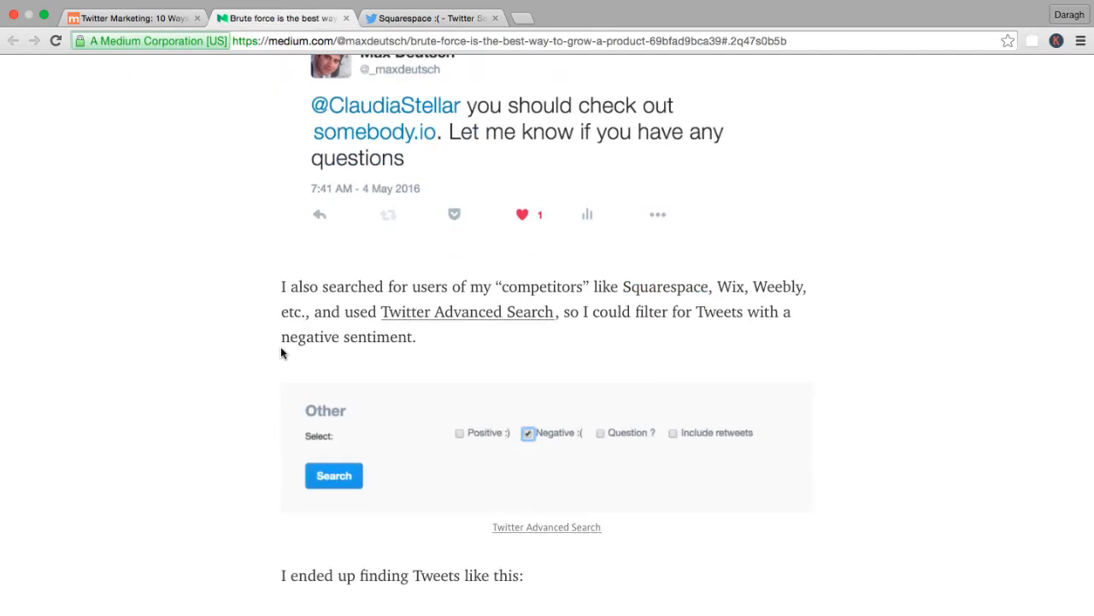
pyautogui.scroll(-3)
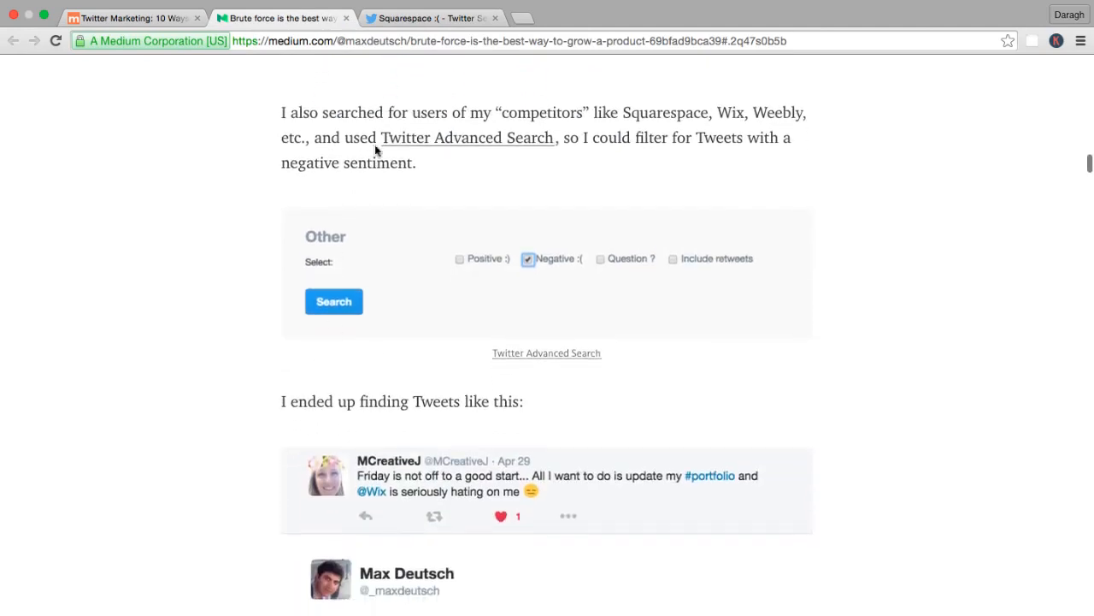
pyautogui.scroll(-3)
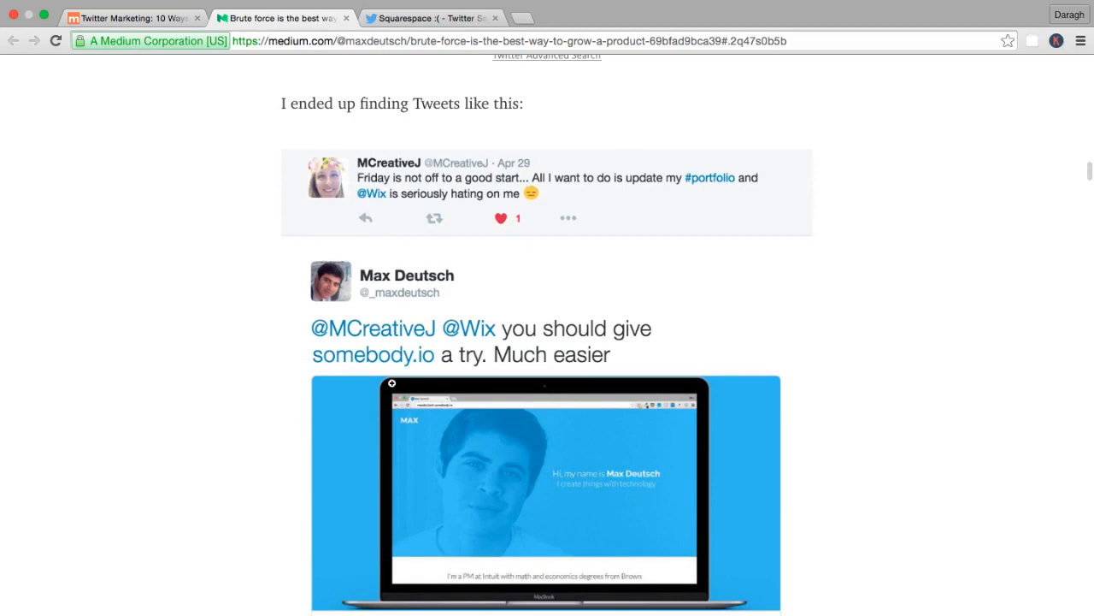
pyautogui.moveTo(361, 356)
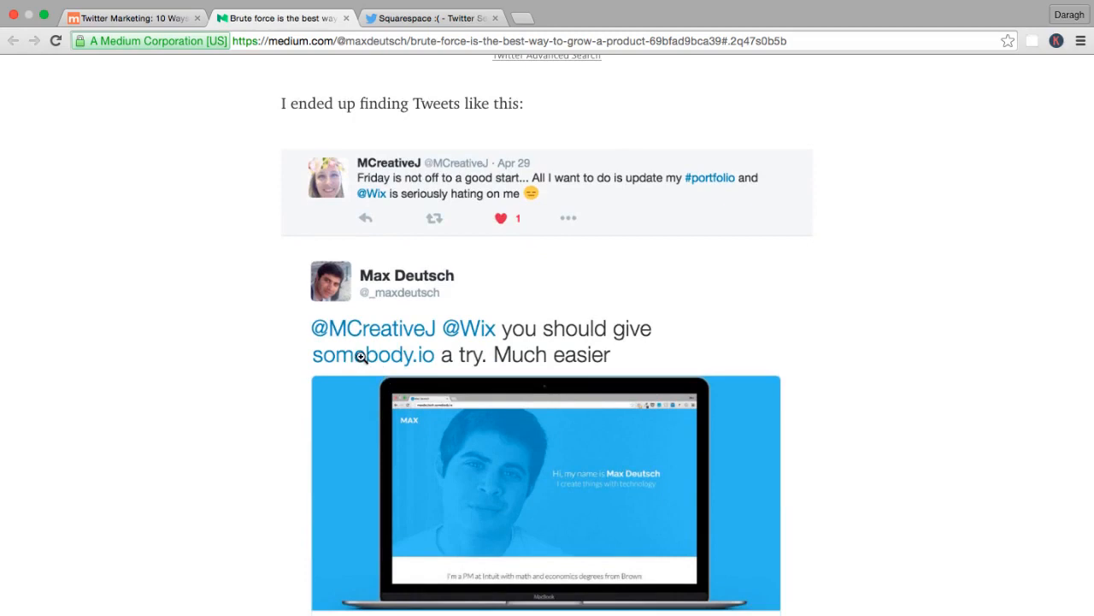
# - Read on through the Wix complaint reply examples, then go back to the Twitter marketing course article
pyautogui.scroll(-3)
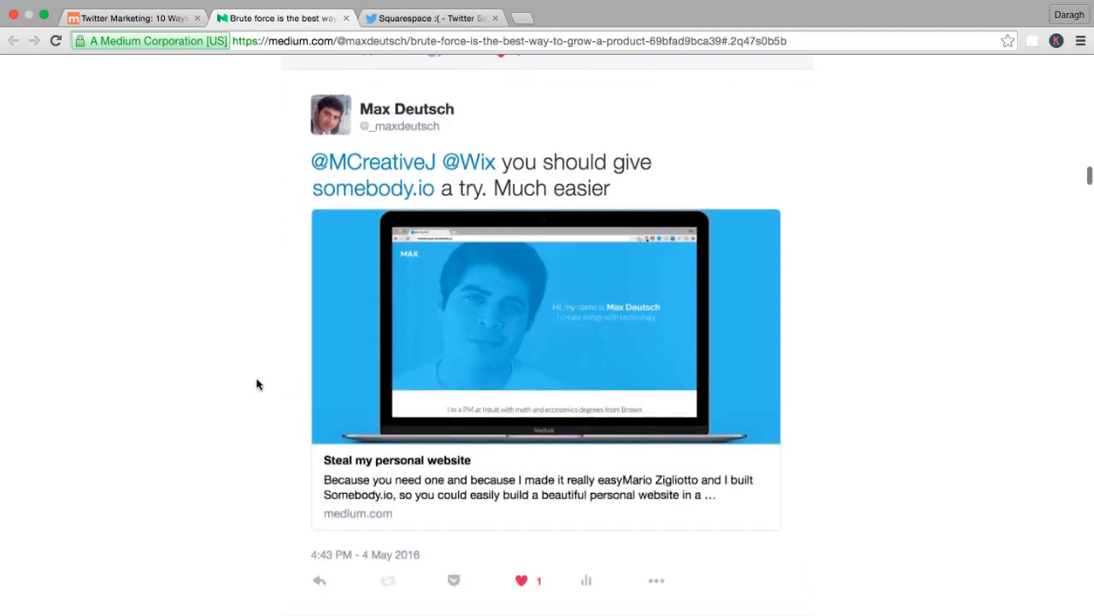
pyautogui.scroll(-3)
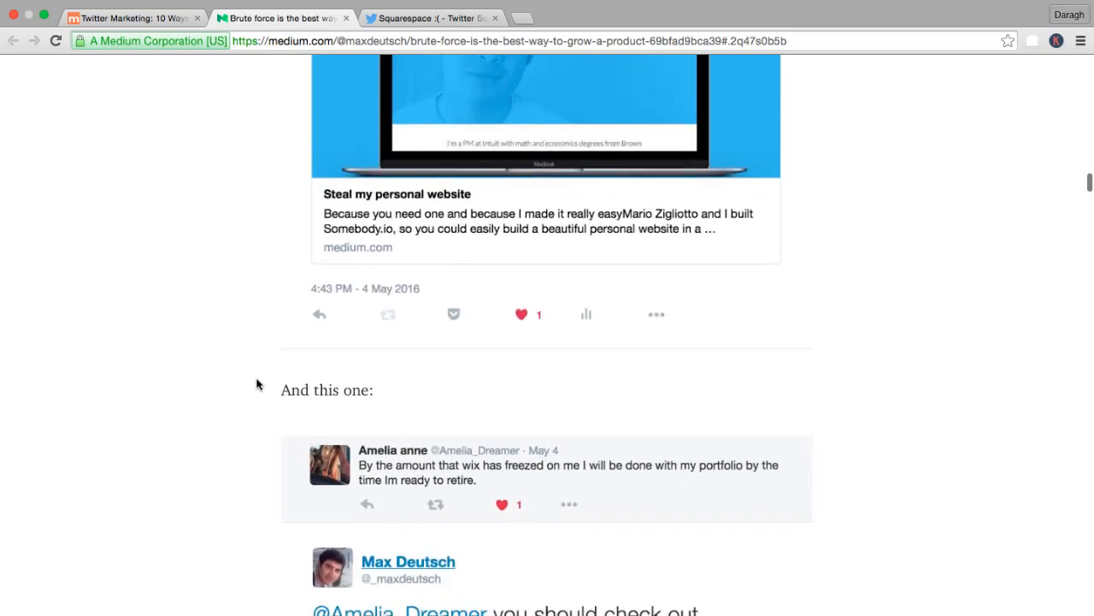
pyautogui.scroll(-3)
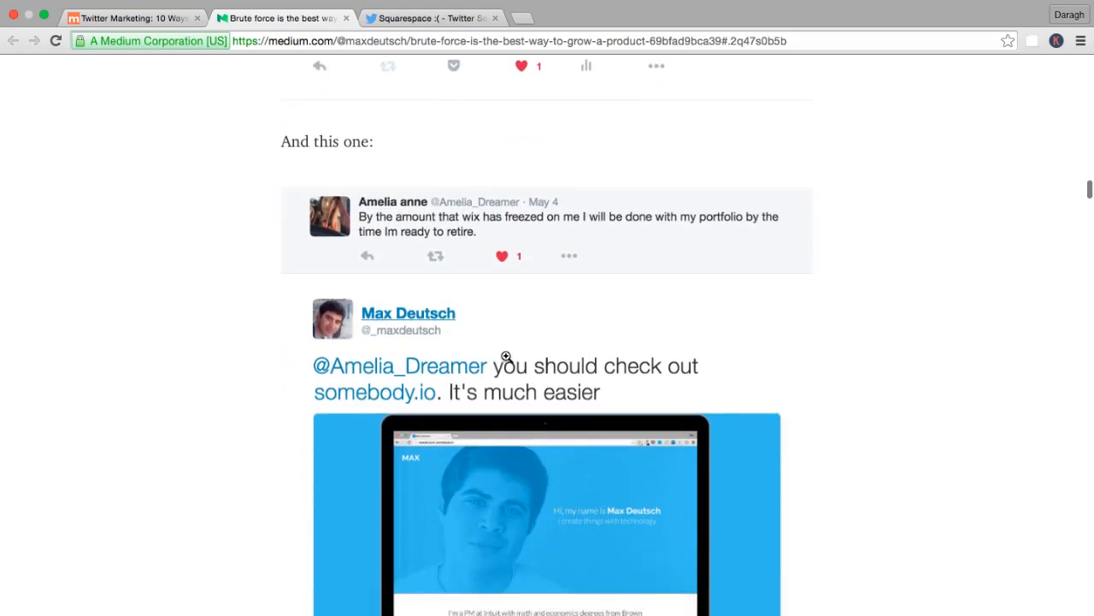
pyautogui.scroll(-3)
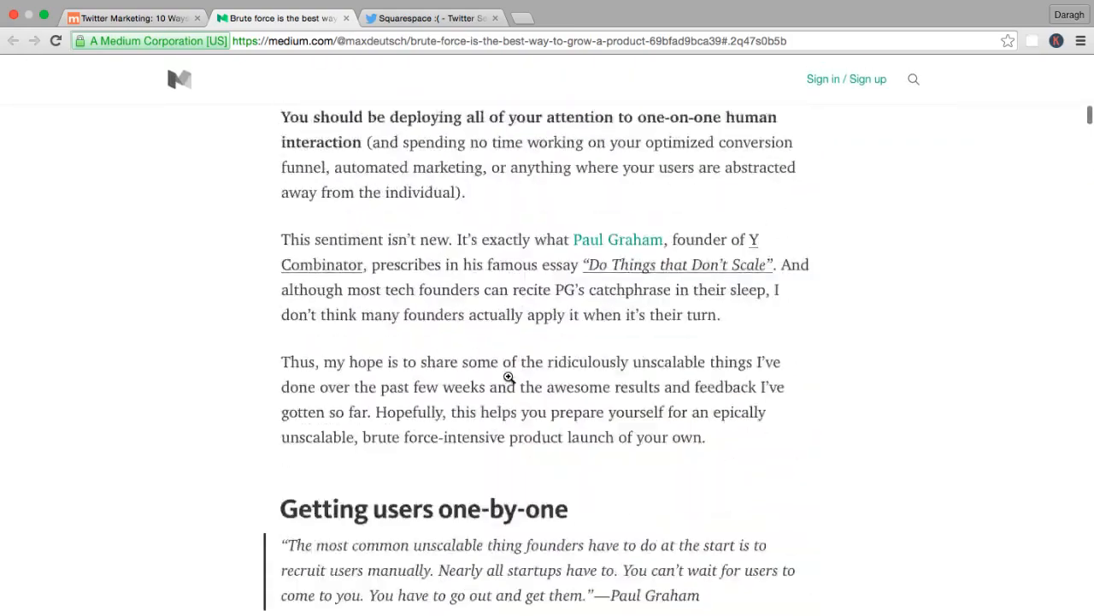
pyautogui.scroll(3)
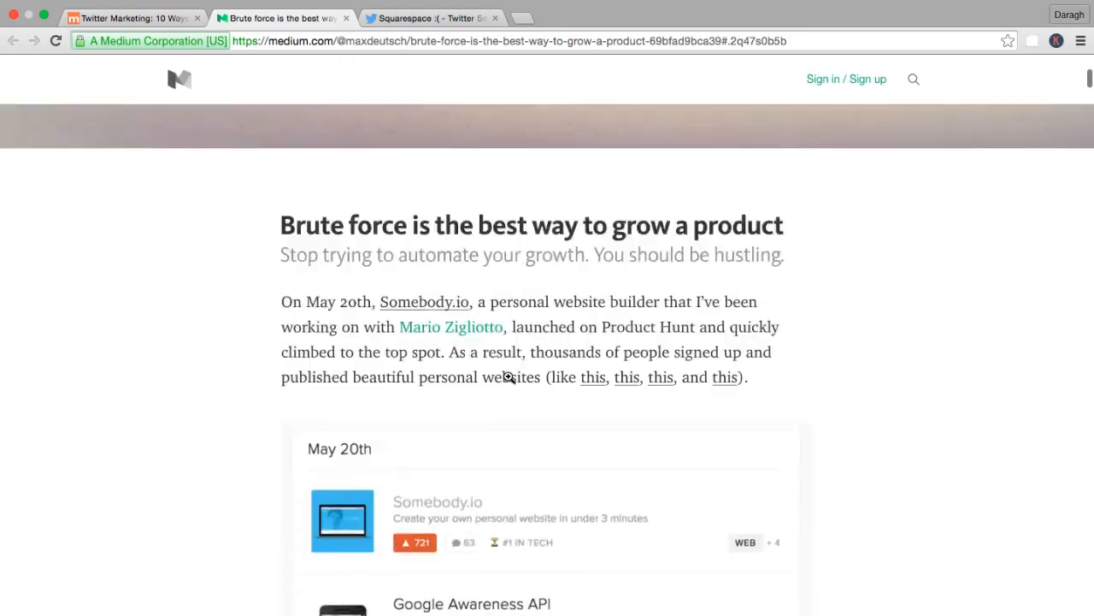
pyautogui.scroll(-3)
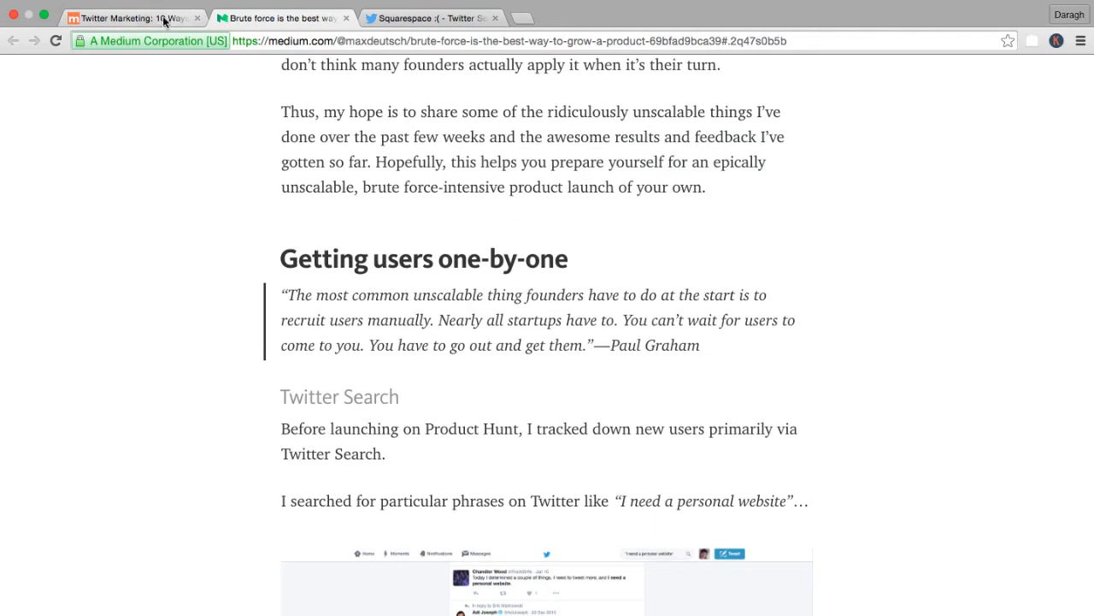
pyautogui.click(133, 17)
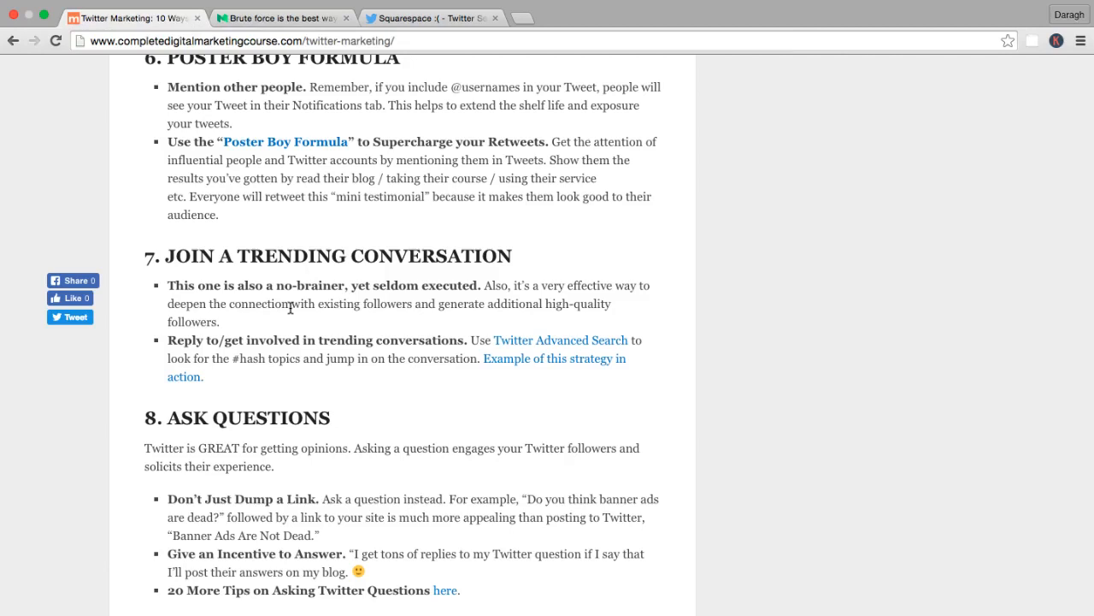
pyautogui.moveTo(355, 318)
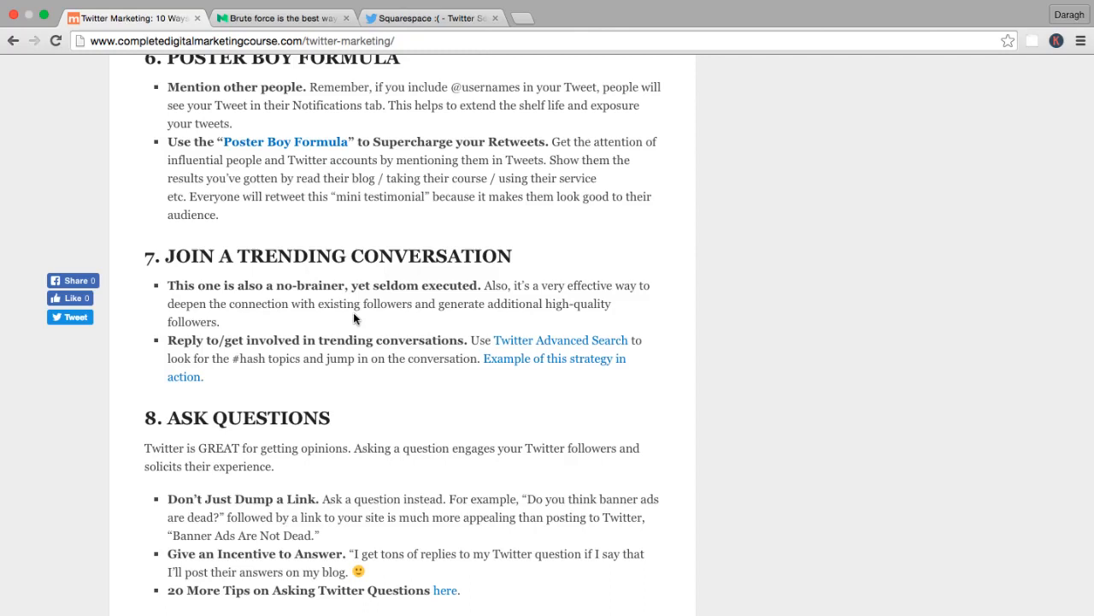
pyautogui.moveTo(349, 334)
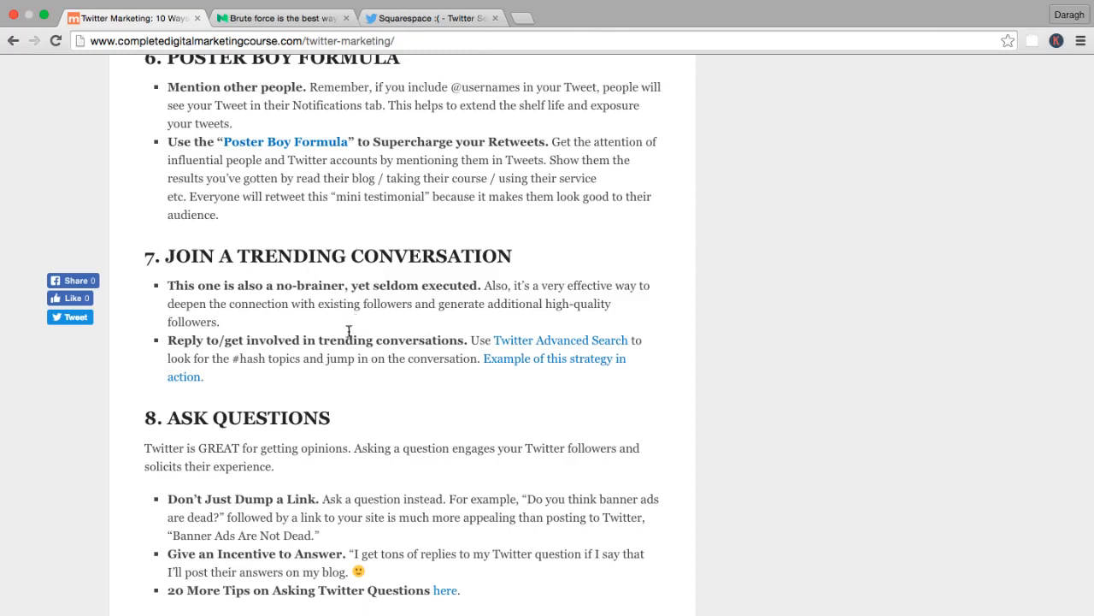
# - Scroll the course article past 'Ask Questions' to the tracking and Buffer bonus tips
pyautogui.doubleClick(466, 256)
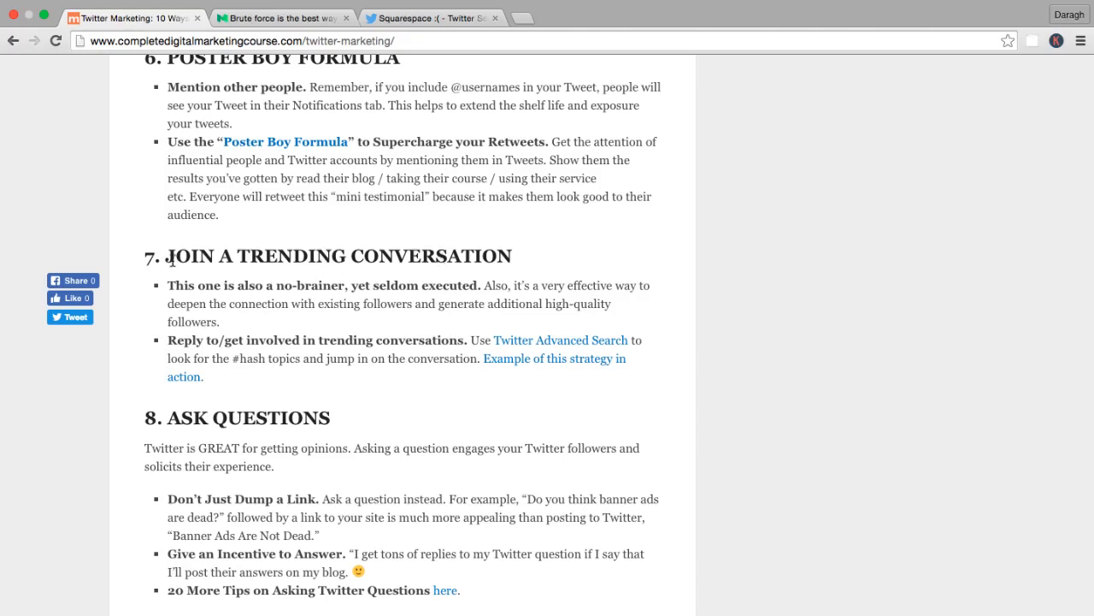
pyautogui.moveTo(169, 261)
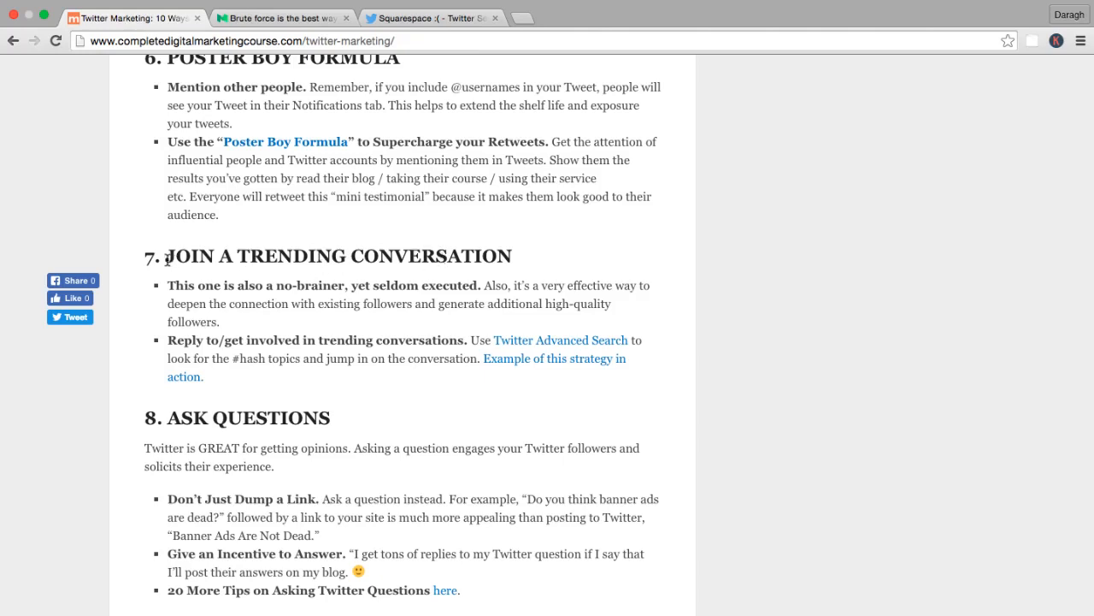
pyautogui.moveTo(325, 303)
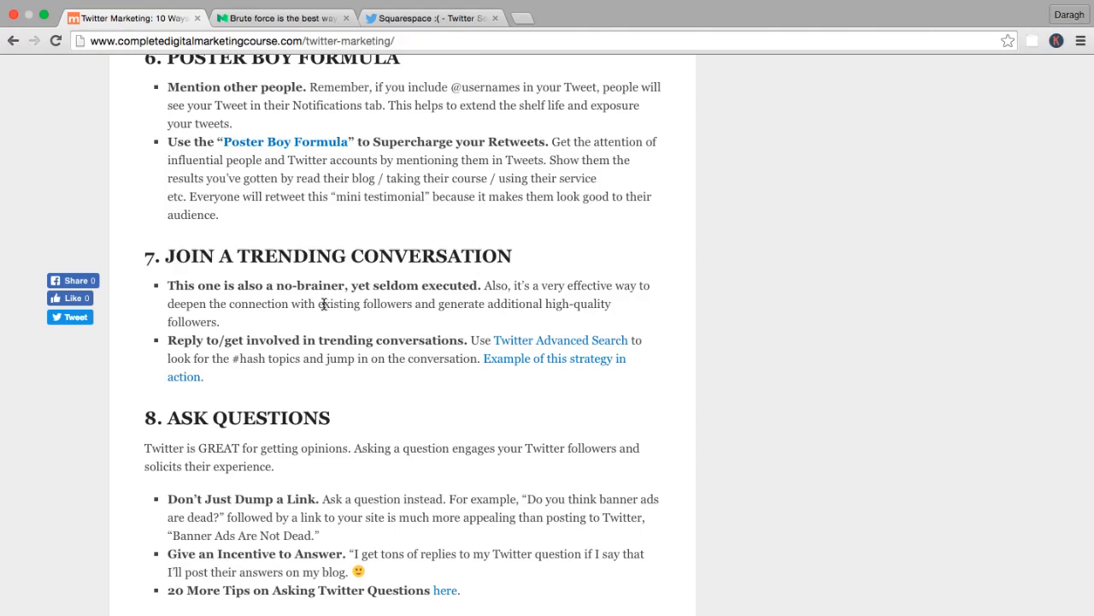
pyautogui.scroll(-3)
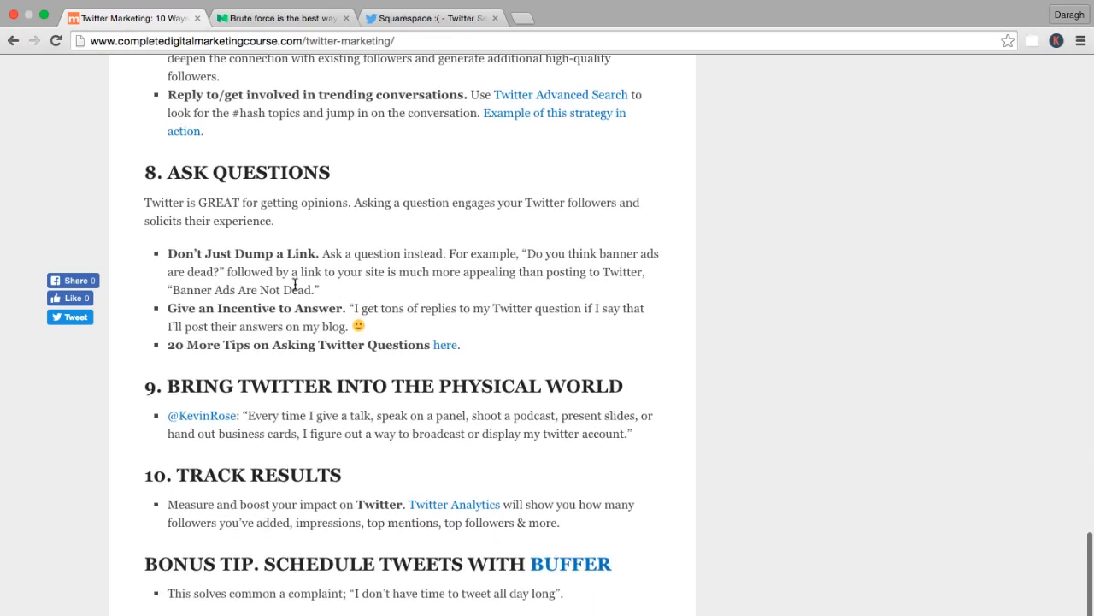
pyautogui.moveTo(170, 175)
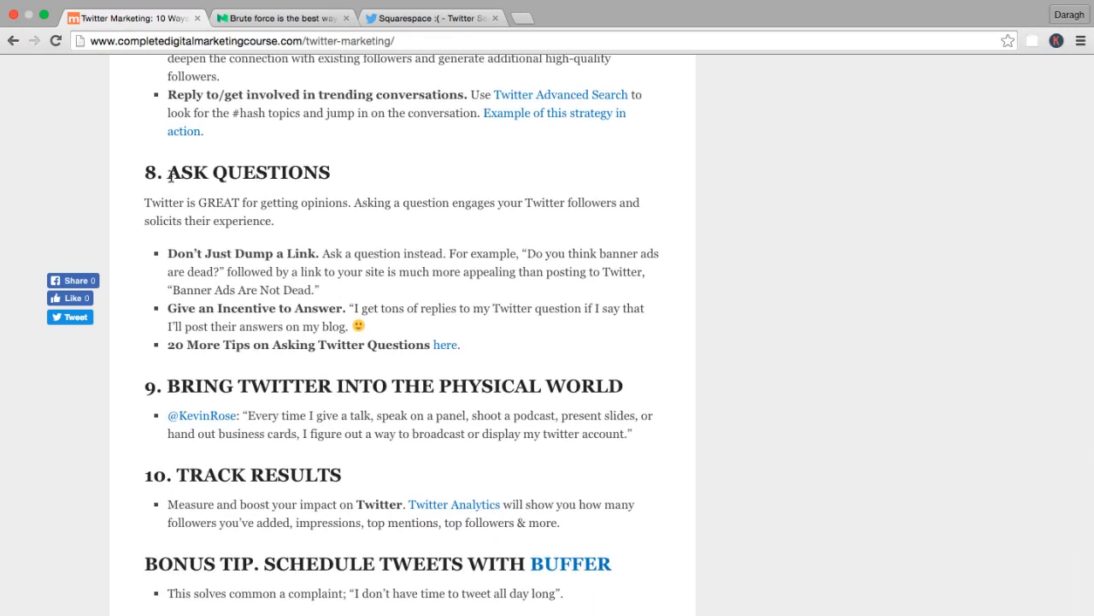